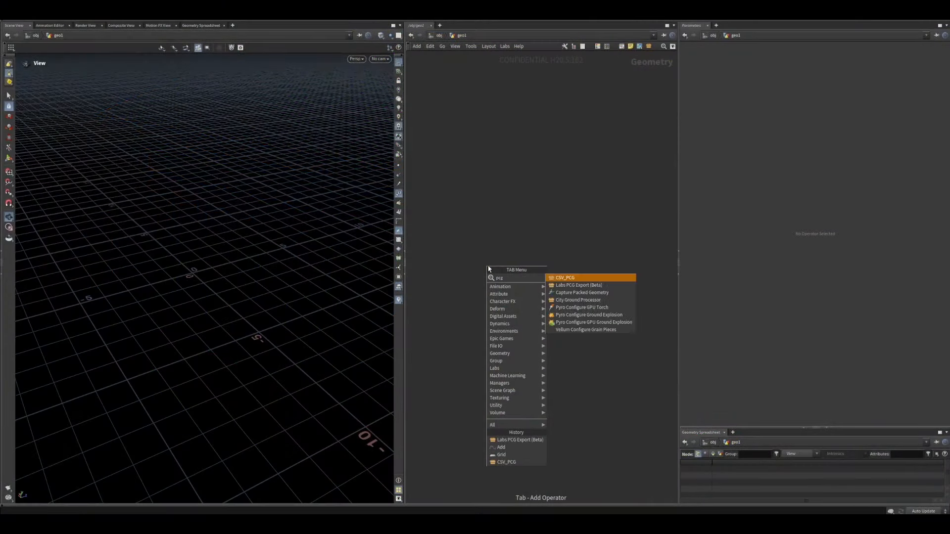
Add a Labs PCG Export node (pcg_export) and make it the displayed node.
left_click(579, 286)
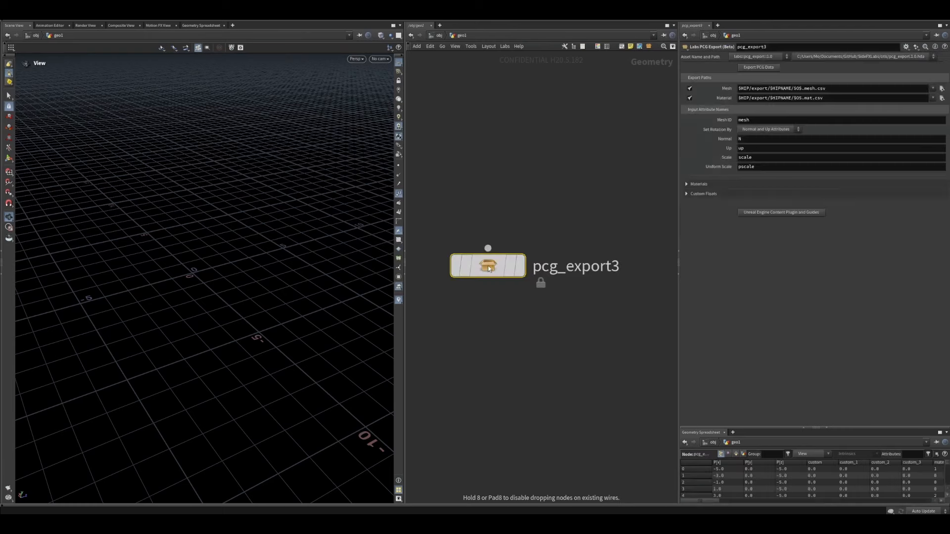
double_click(576, 265)
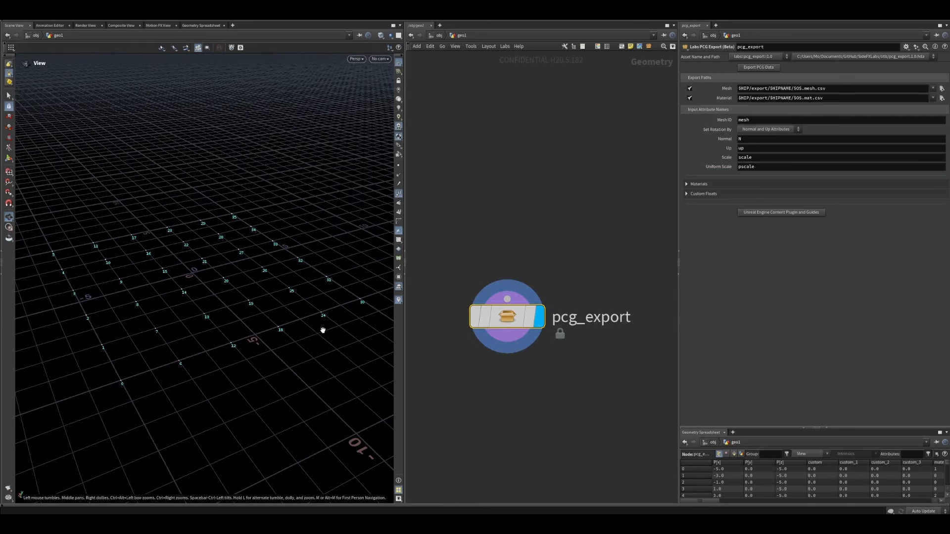
mouse_move(220, 236)
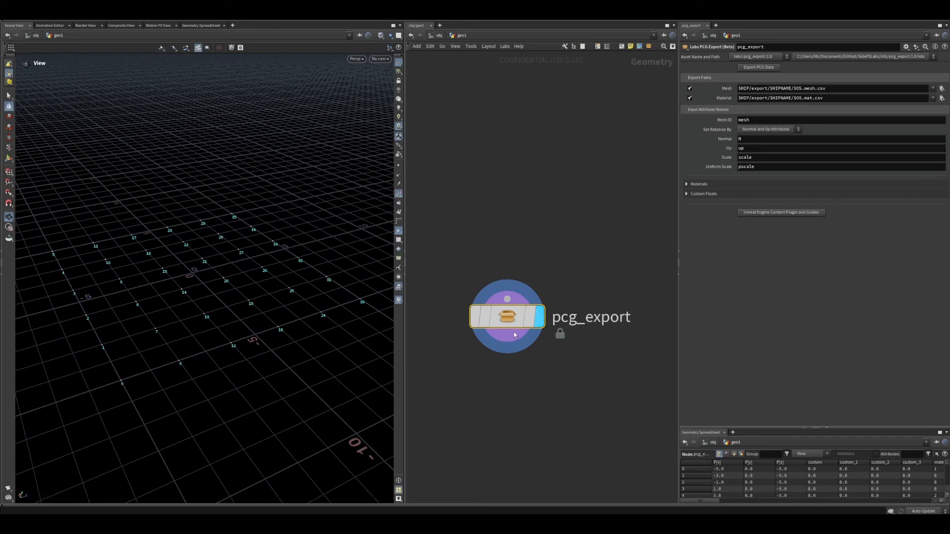
Export PCG data to pcg_export.mesh and pcg_export.mat CSVs and check the export folder.
left_click(758, 67)
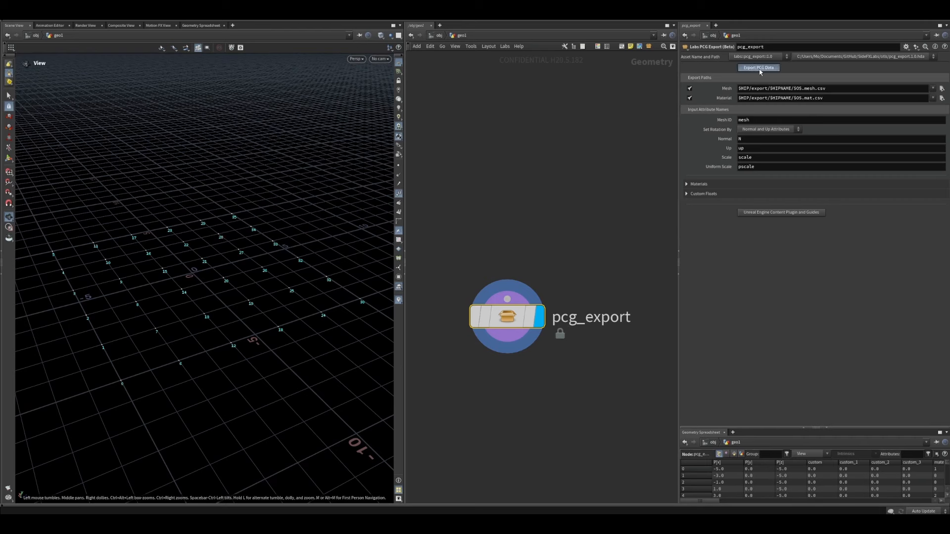
left_click(758, 67)
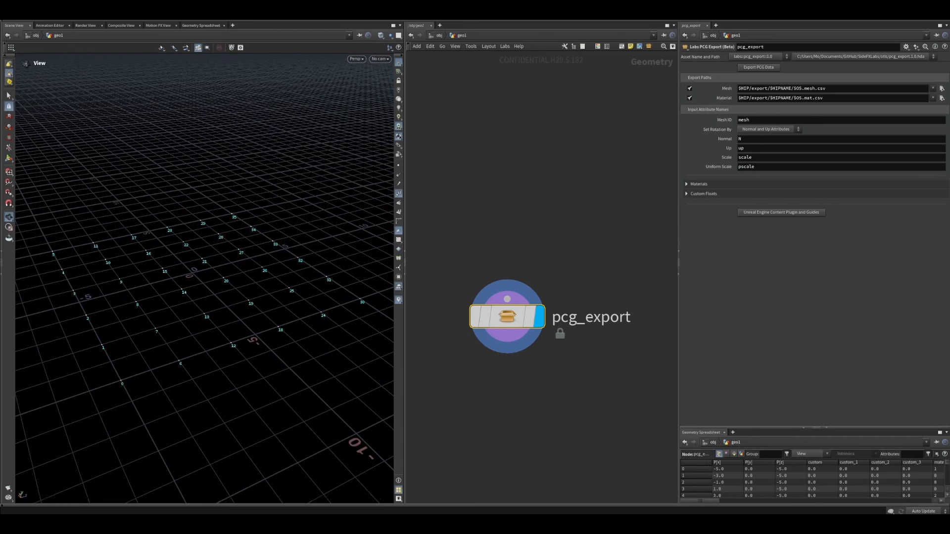
left_click(758, 67)
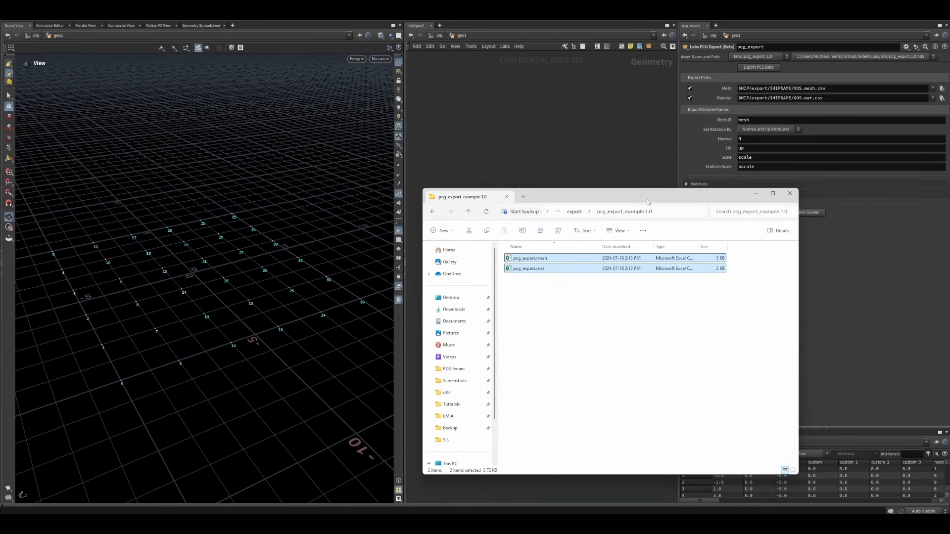
left_click(789, 193)
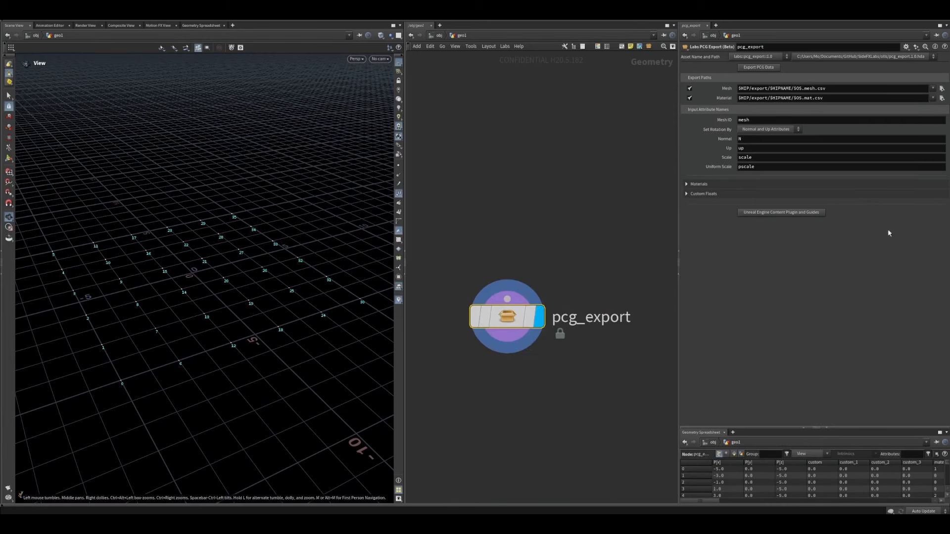
mouse_move(665, 347)
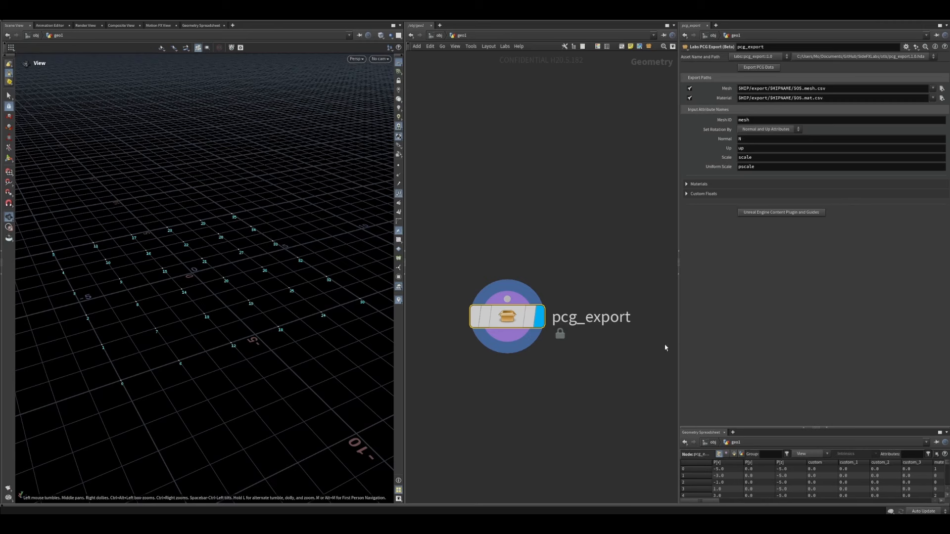
mouse_move(734, 241)
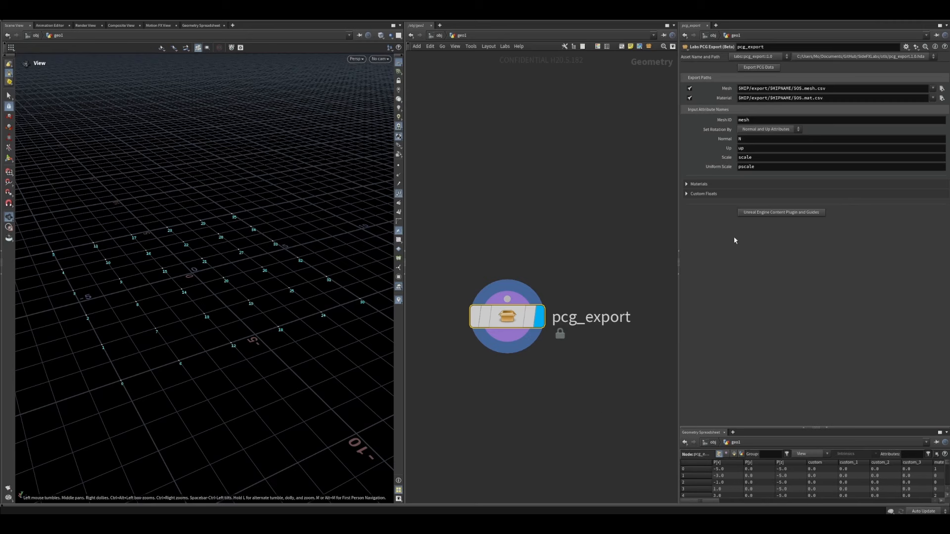
mouse_move(767, 216)
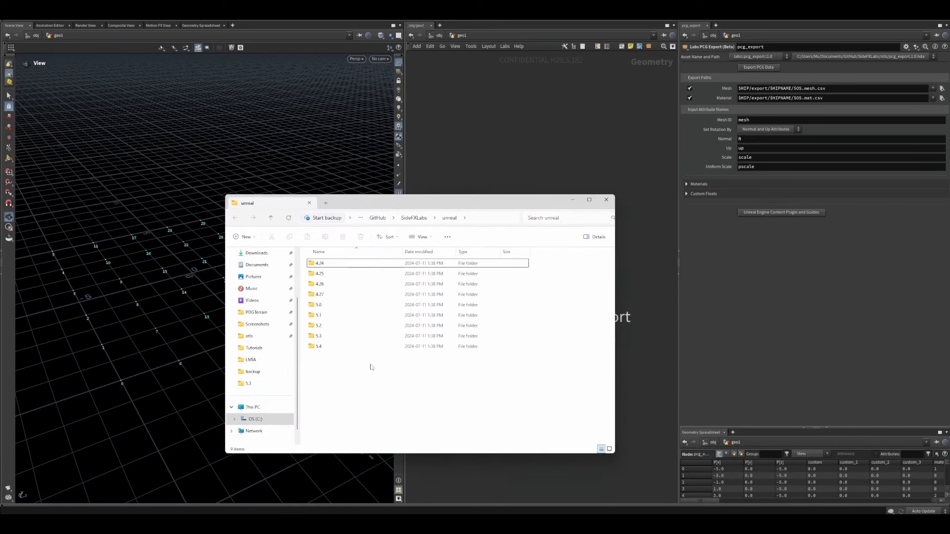
mouse_move(329, 362)
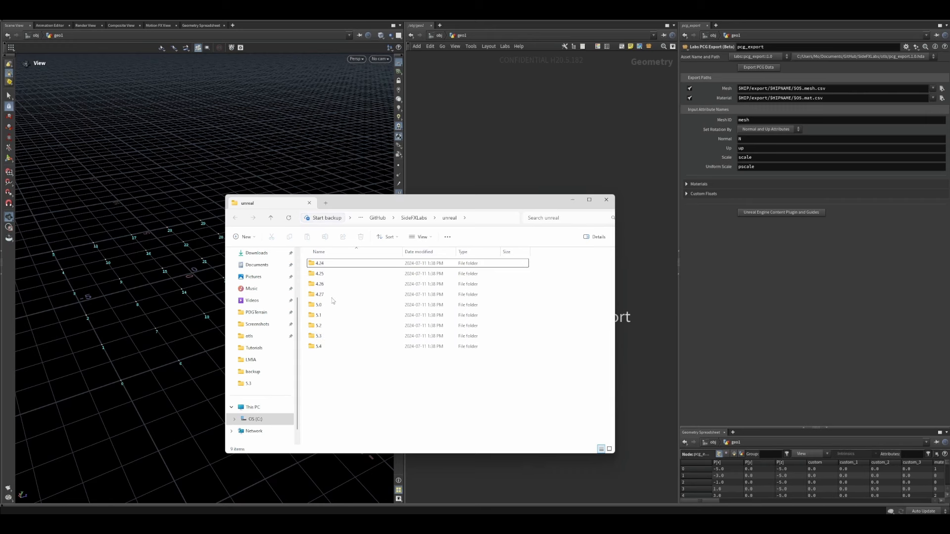
Browse to the SideFXLabs Unreal 5.3 folder and select the SideFX_Labs plugin folder.
left_click(335, 346)
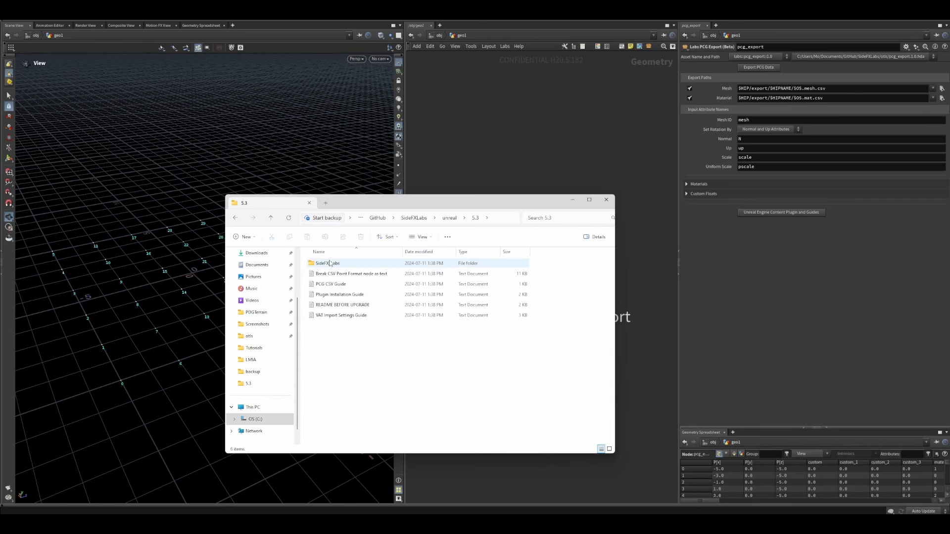
left_click(606, 200)
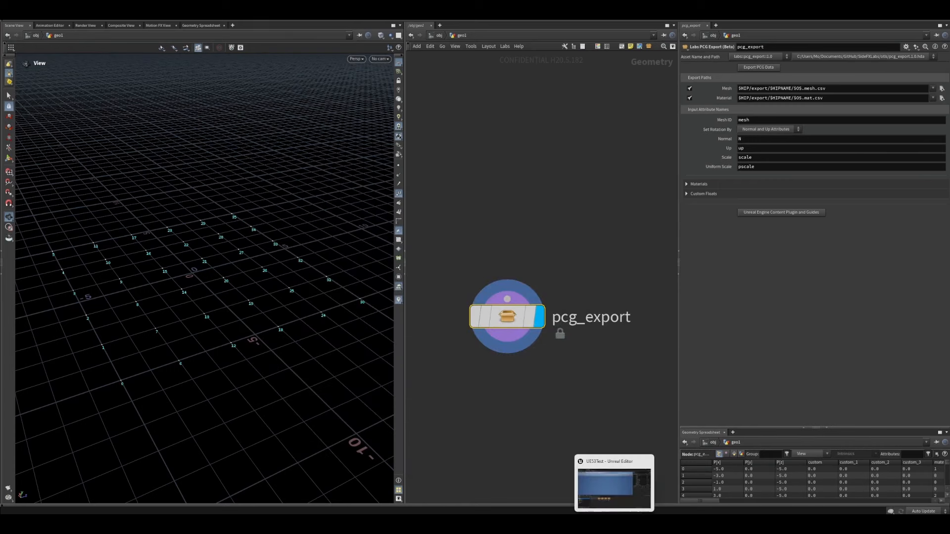
Switch to the Unreal project and confirm SideFX_Labs inside the UE53Test Plugins folder.
left_click(613, 484)
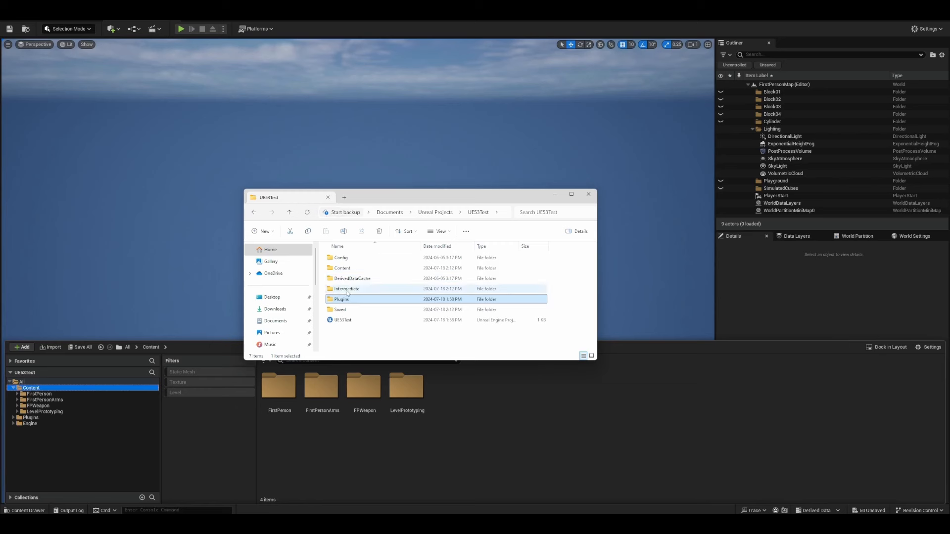
double_click(341, 299)
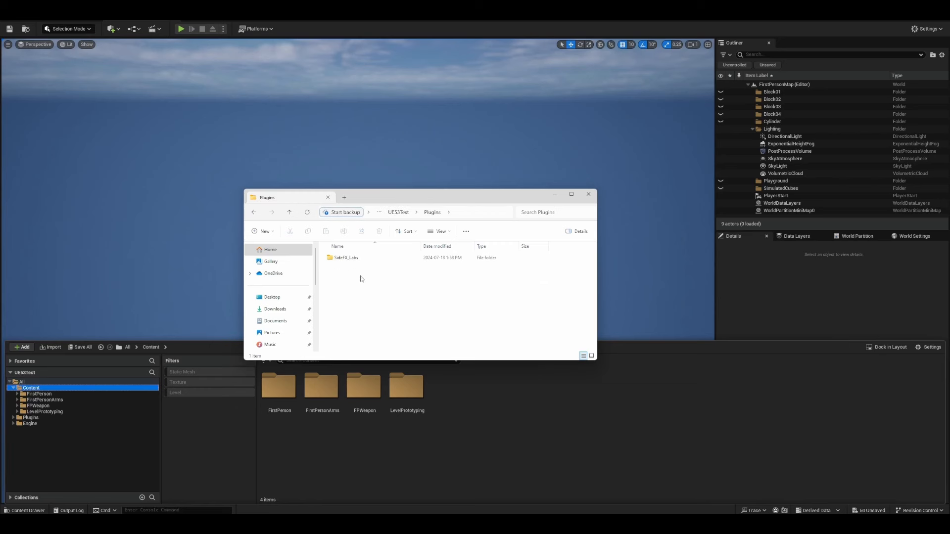
mouse_move(374, 275)
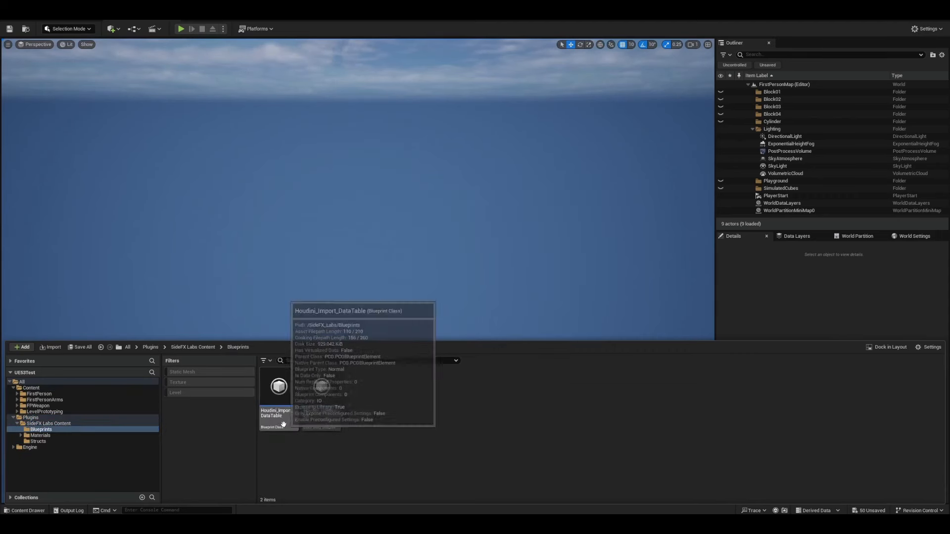
Inspect Houdini_Import_DataTable's PCG functions and Iteration Loop Body graph.
double_click(279, 386)
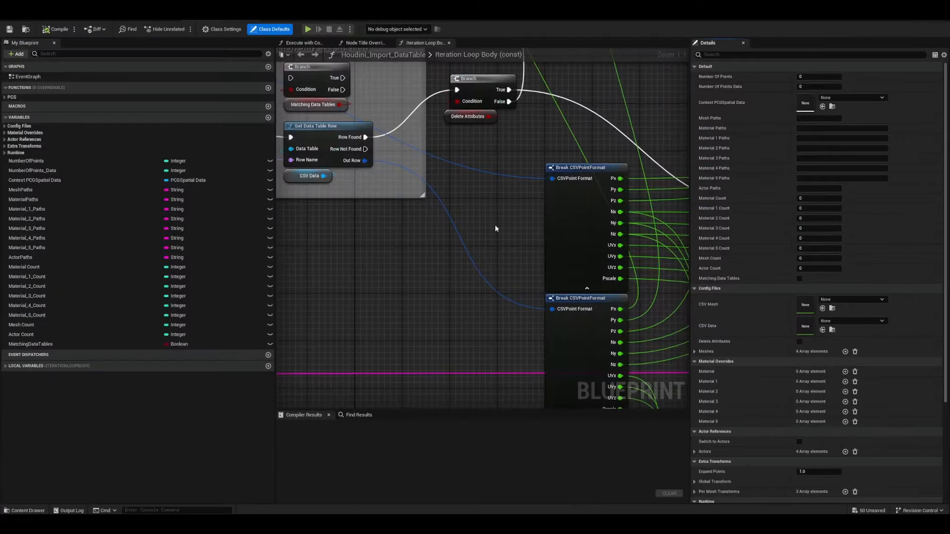
scroll("down", 3)
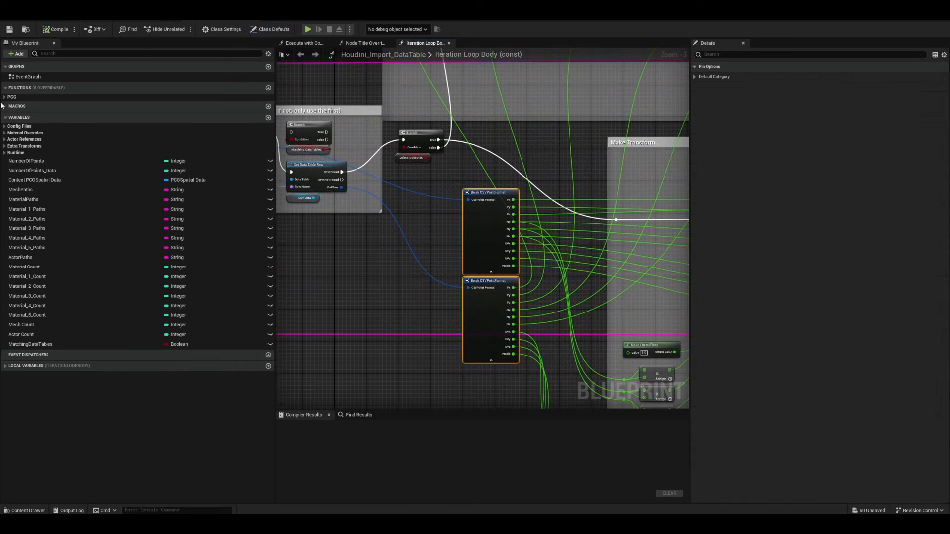
left_click(5, 97)
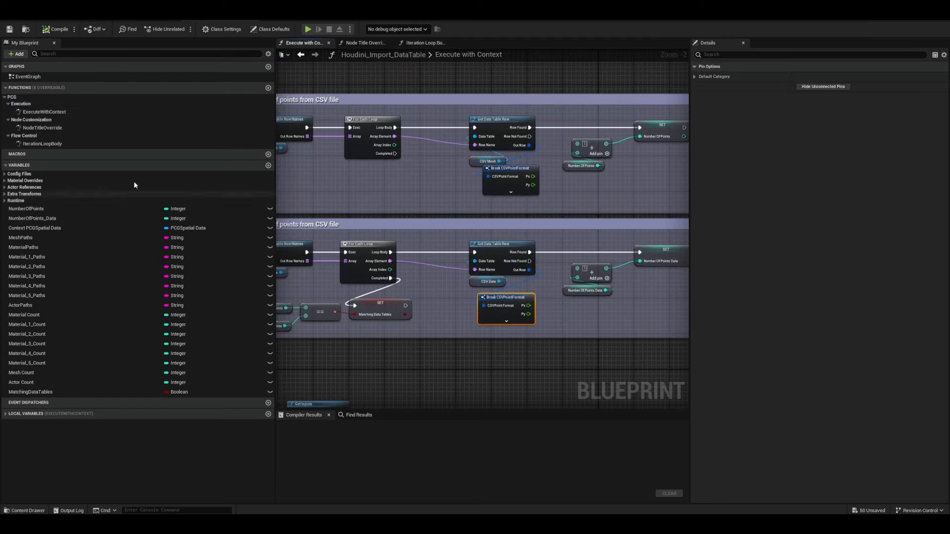
left_click(424, 43)
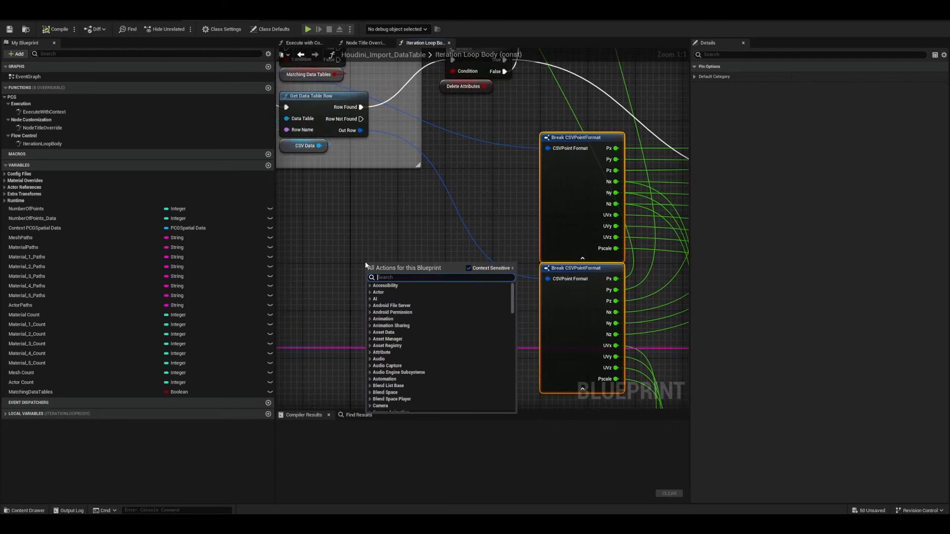
Add a Break CSVPointFormat node and compile the blueprint.
type("csvpo")
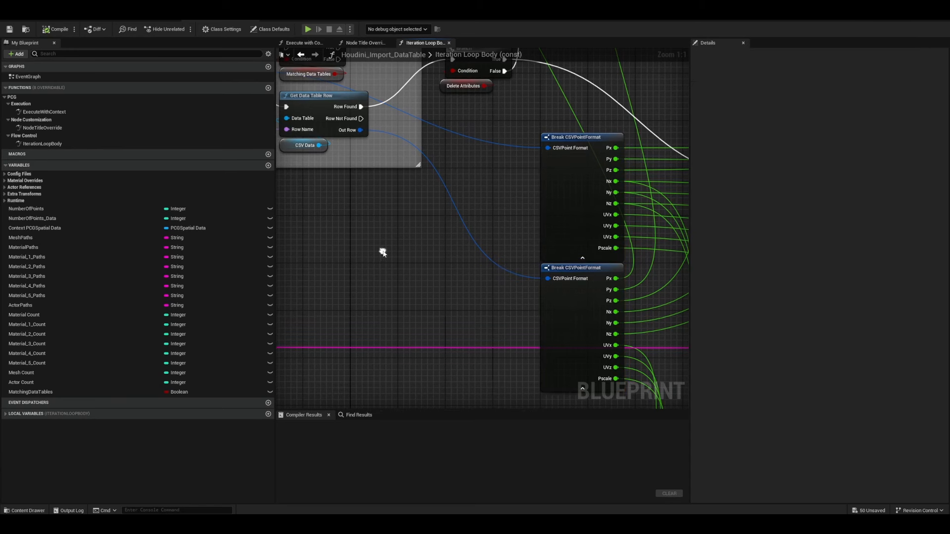
mouse_move(382, 252)
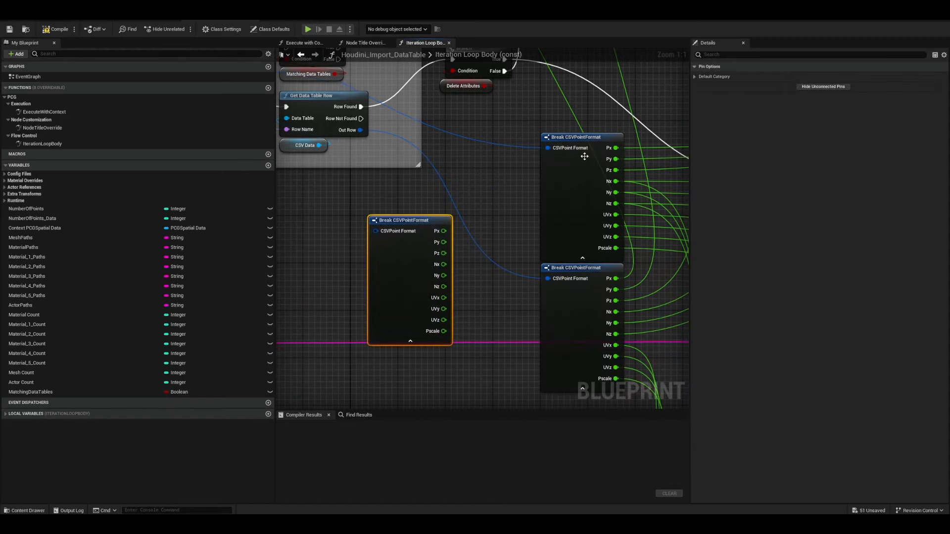
scroll("down", 3)
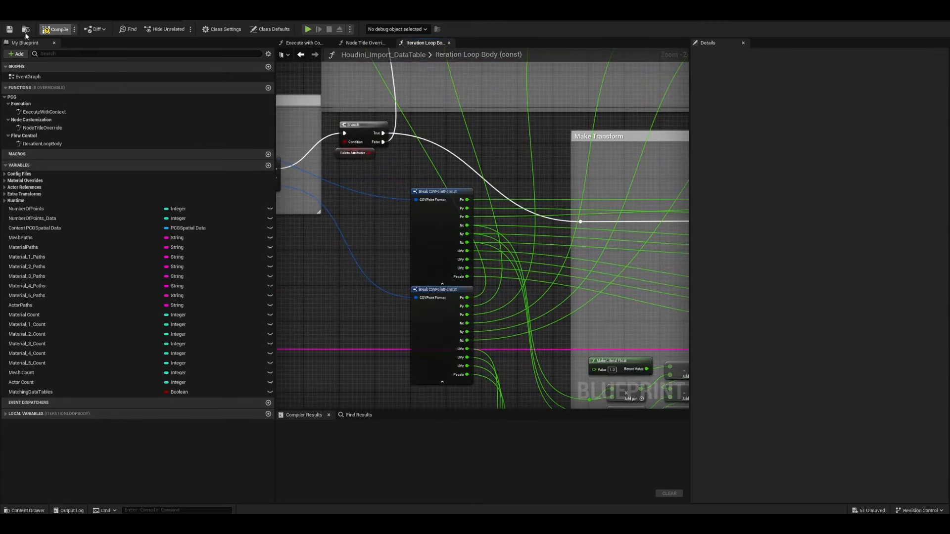
left_click(59, 28)
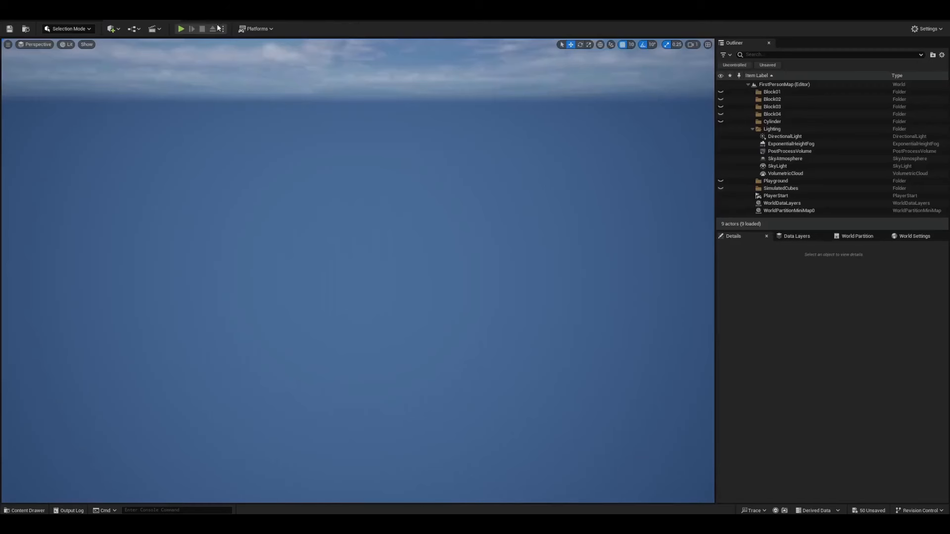
Create a new PCG Graph asset in the project Content folder.
left_click(27, 510)
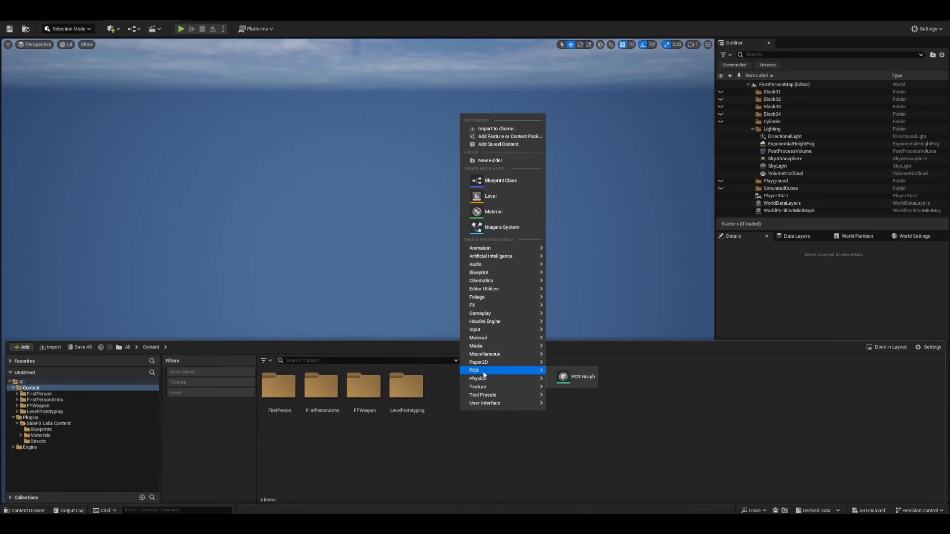
left_click(583, 376)
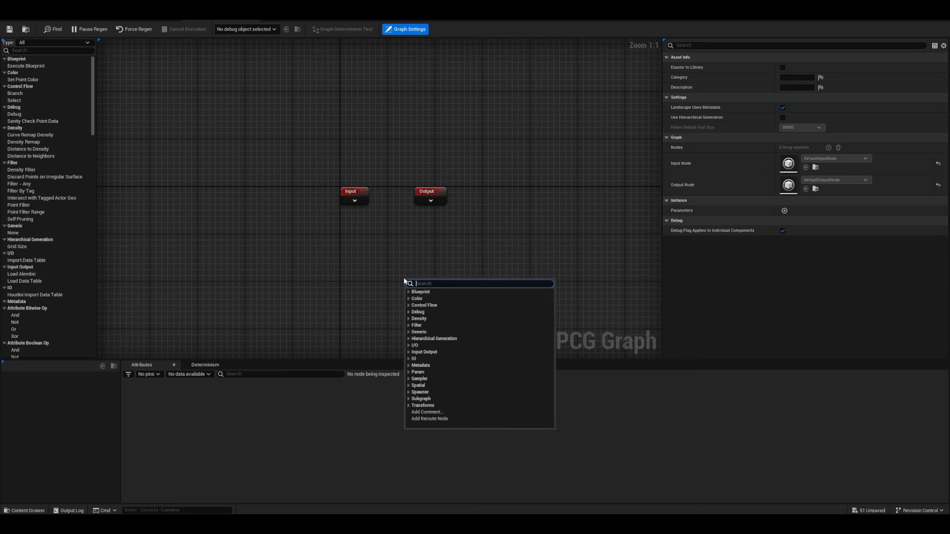
Add a Houdini Import Data Table node to the PCG graph.
type("houd")
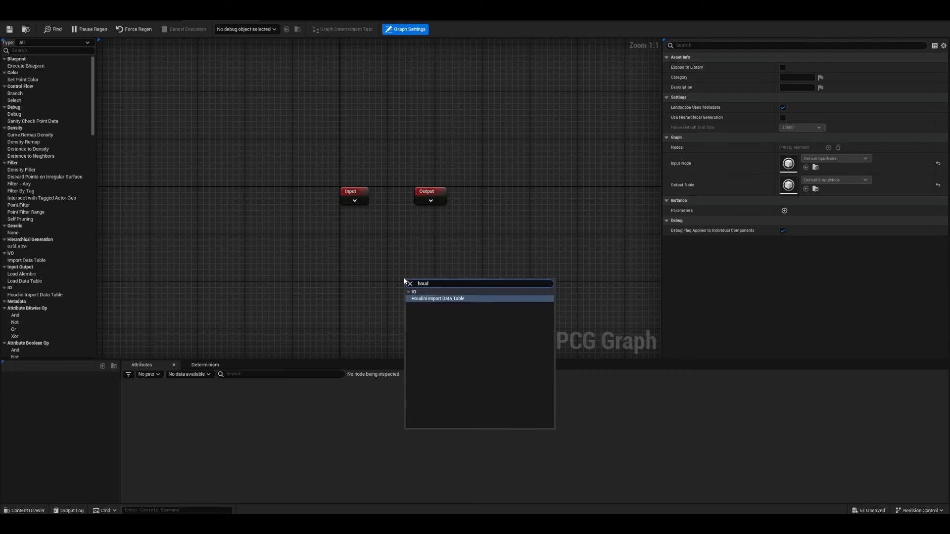
left_click(437, 298)
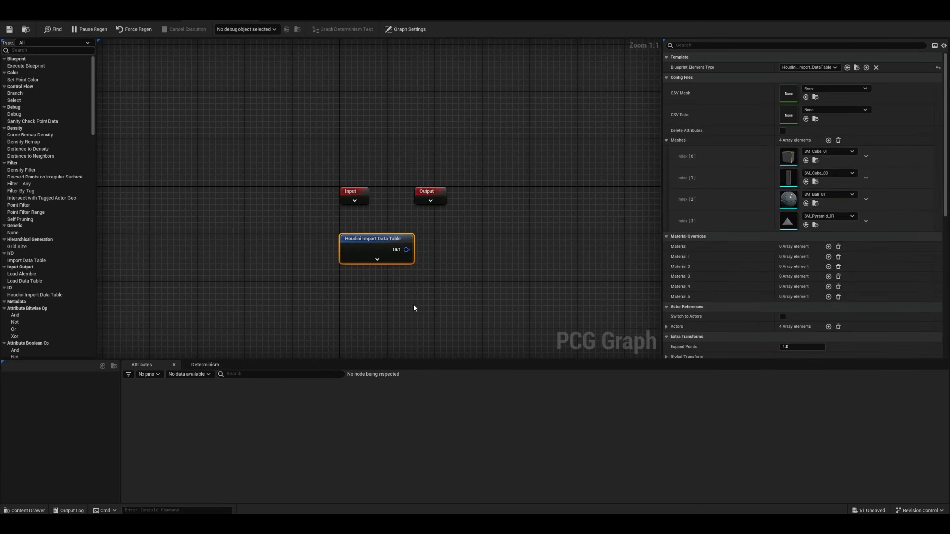
left_click(24, 510)
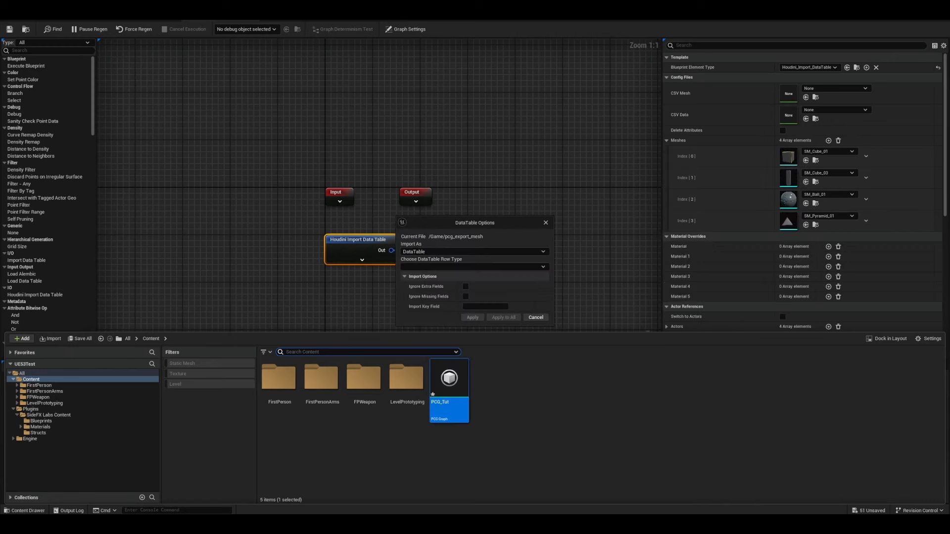
Import pcg_export_mesh as a DataTable with CSVPointFormat row type.
left_click(473, 267)
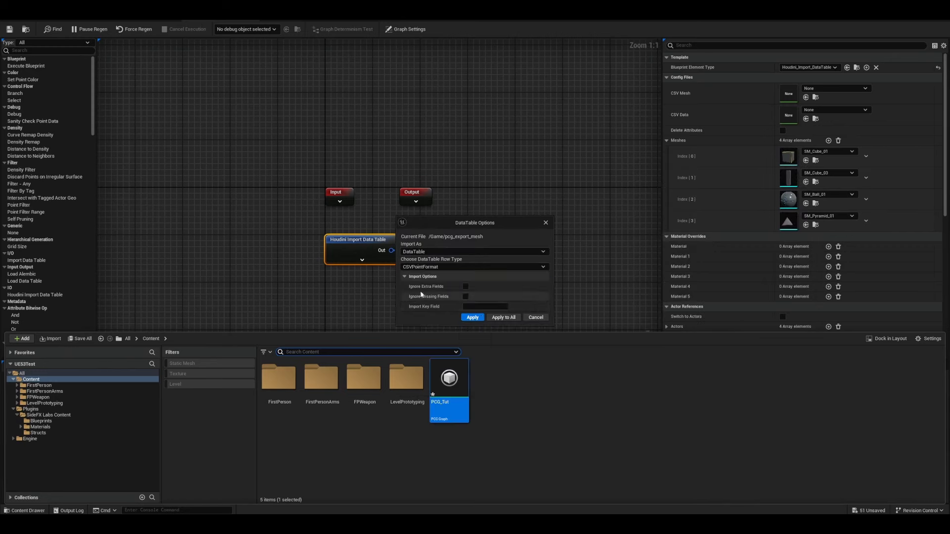
left_click(472, 317)
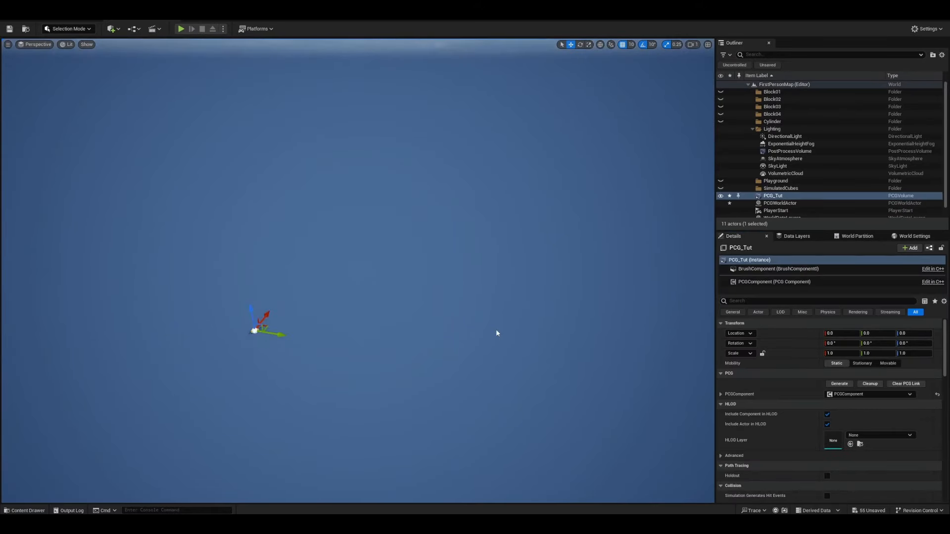
Point the import node at both CSVs with Expand Points 100.0 and add a Static Mesh Spawner.
left_click(838, 383)
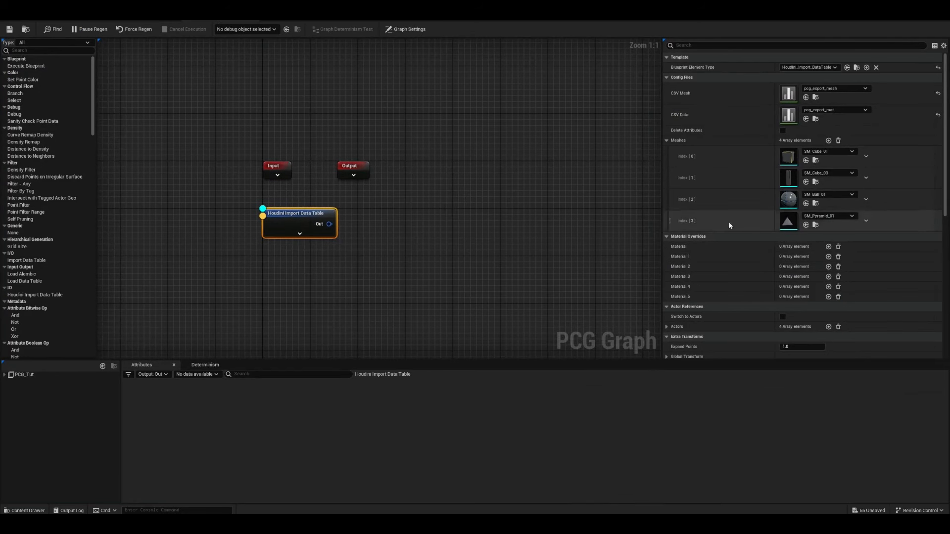
scroll("down", 3)
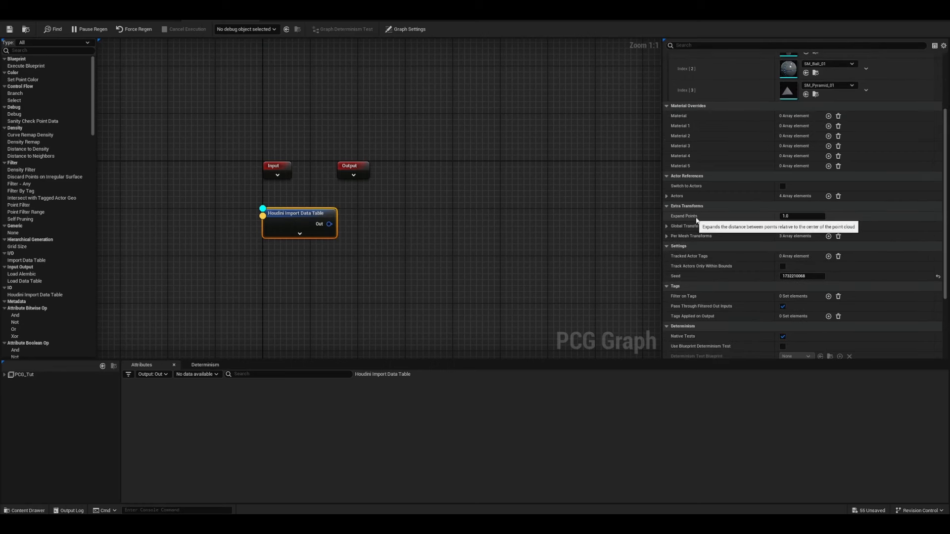
type("100.0")
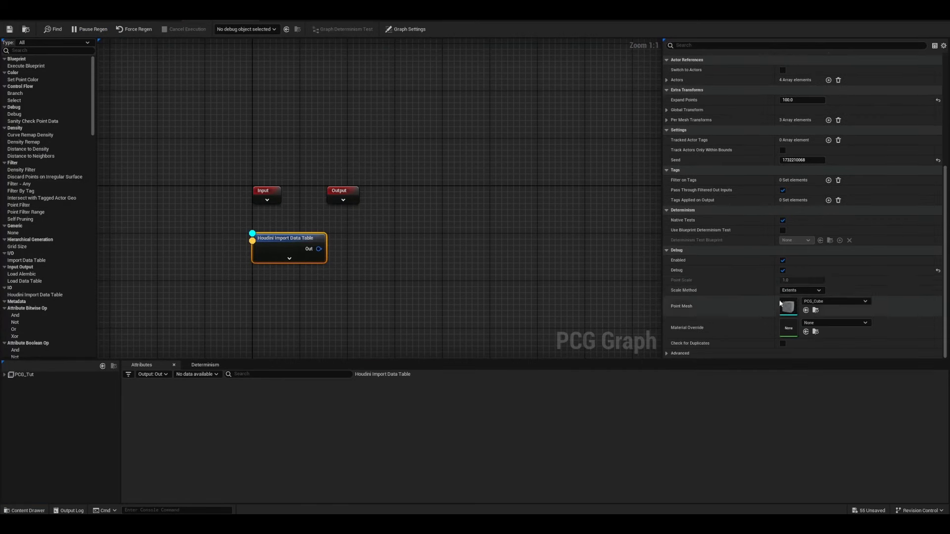
left_click(801, 289)
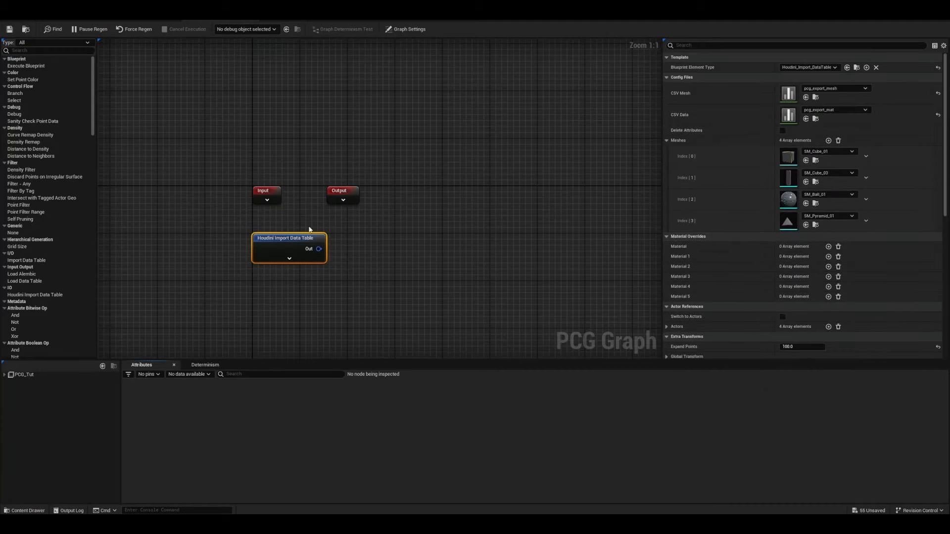
right_click(405, 247)
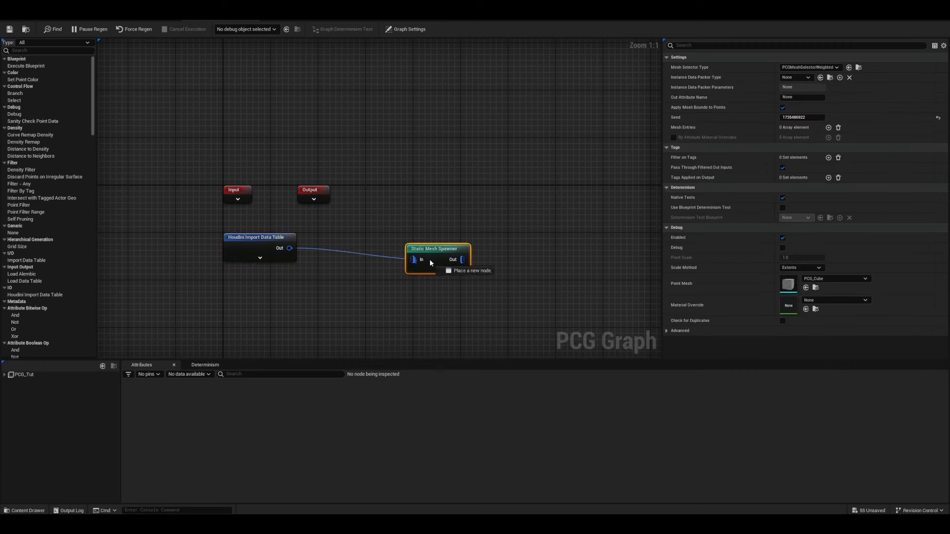
Set the Static Mesh Spawner's Mesh Selector Type to PCGMeshSelectorByAttribute, attribute 'me...'.
left_click_drag(433, 259, 412, 248)
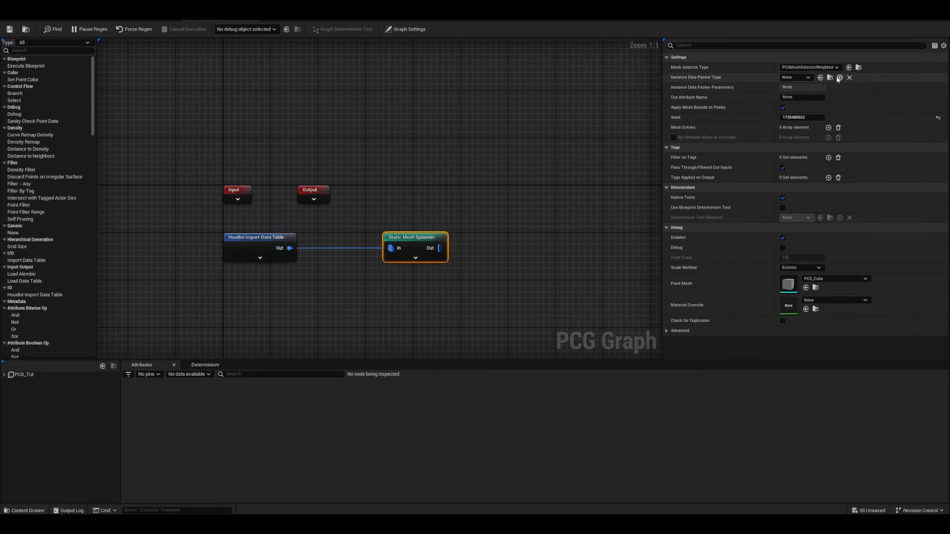
left_click(809, 68)
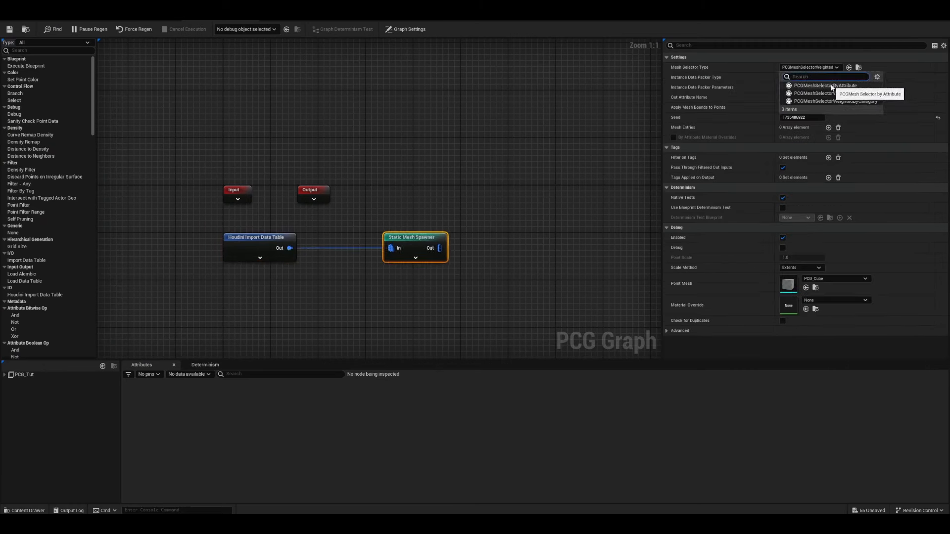
left_click(826, 84)
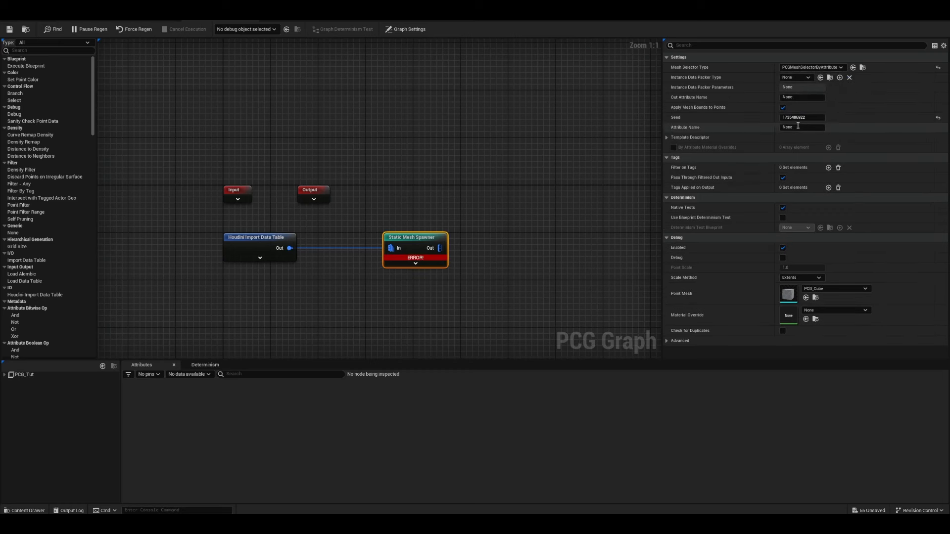
mouse_move(418, 260)
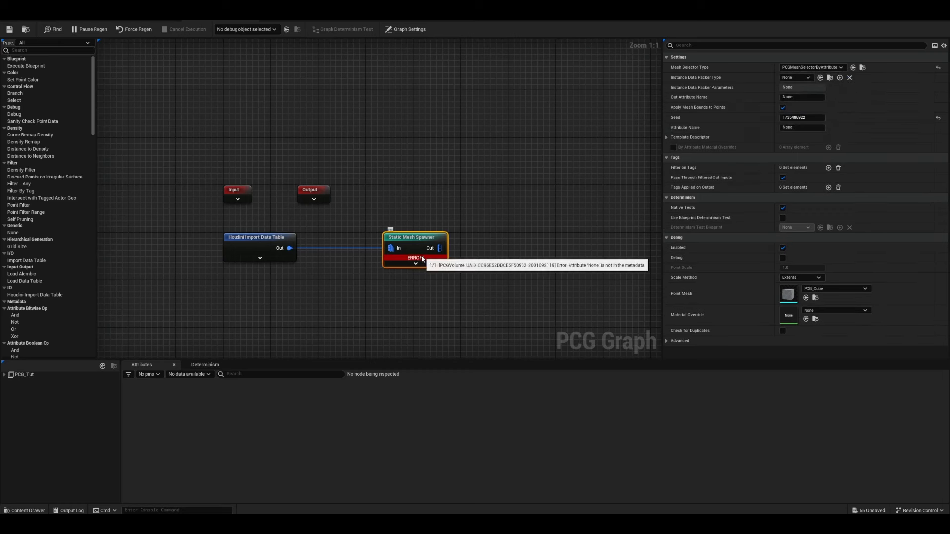
mouse_move(544, 248)
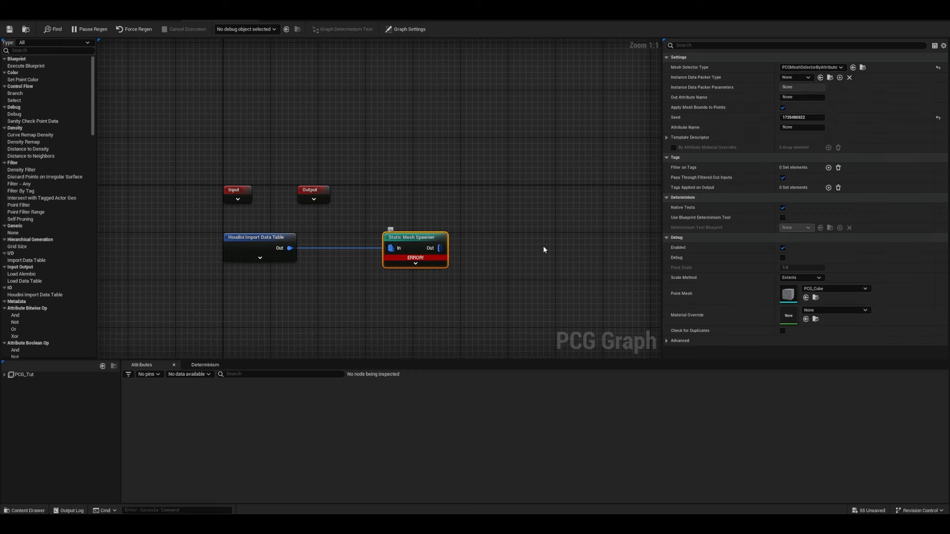
mouse_move(691, 137)
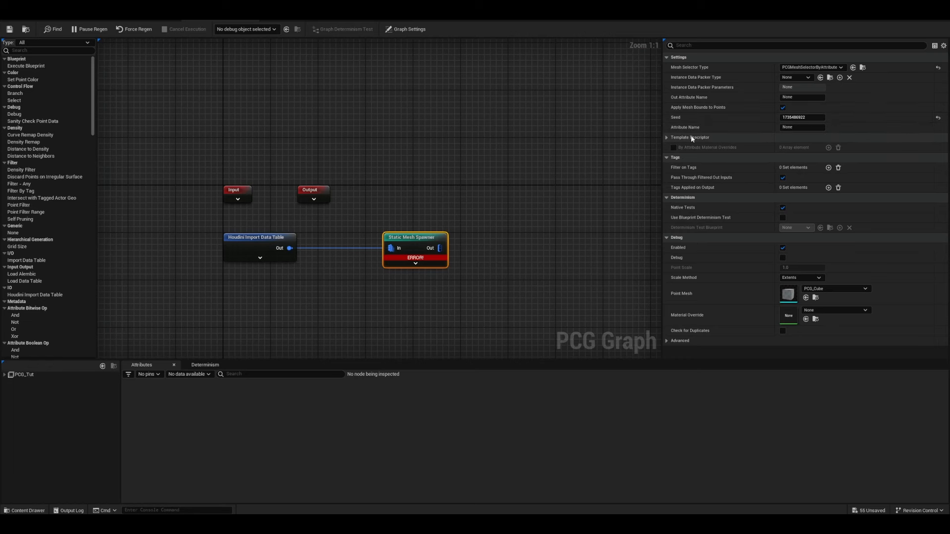
type("mesh")
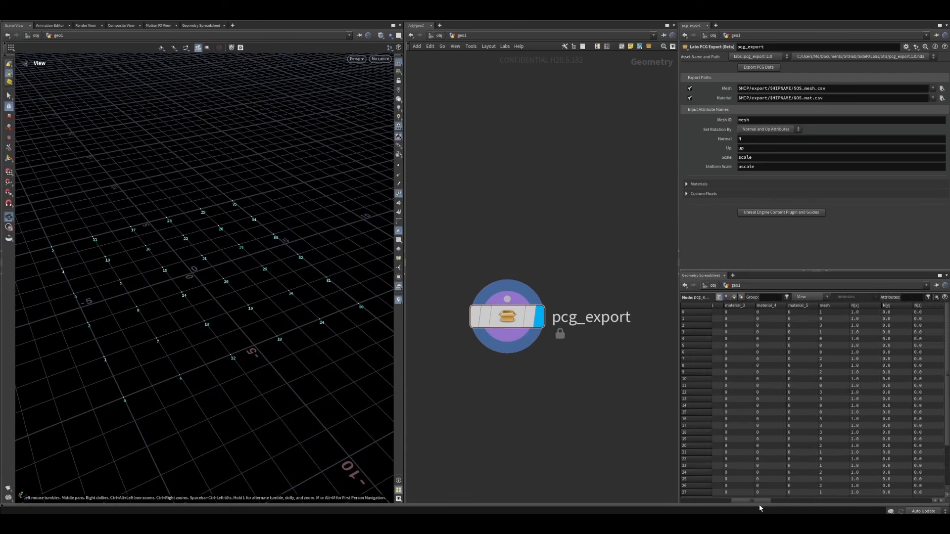
Sort the Geometry Spreadsheet point rows by the mesh column and return to Unreal.
left_click(820, 305)
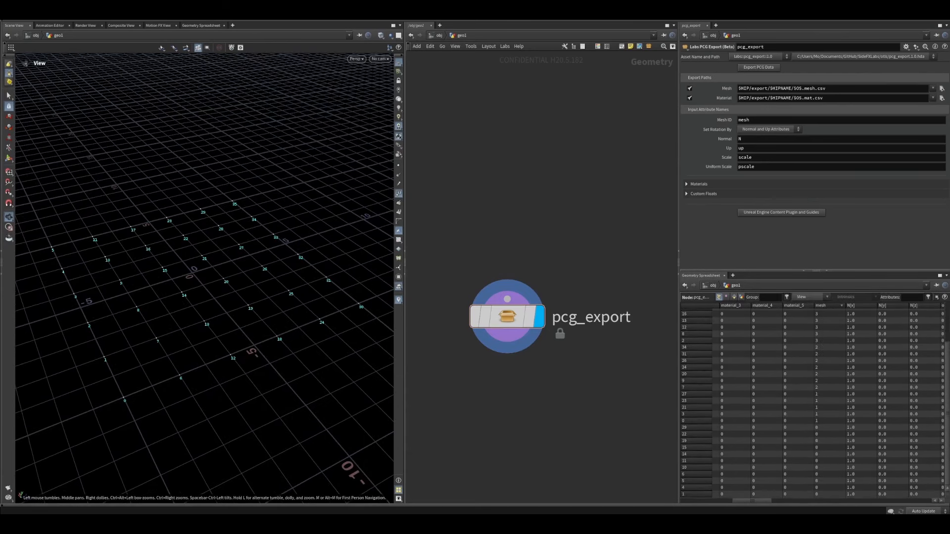
scroll("down", 3)
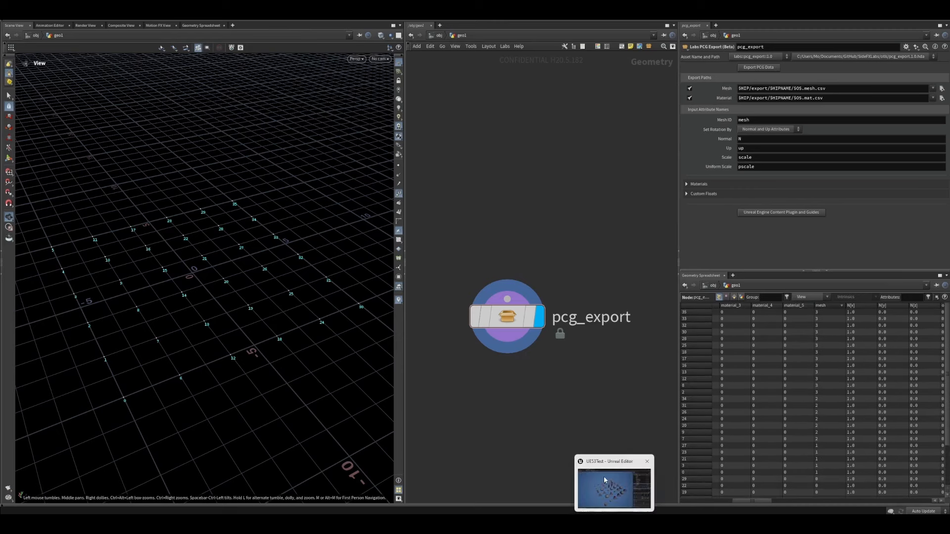
left_click(613, 487)
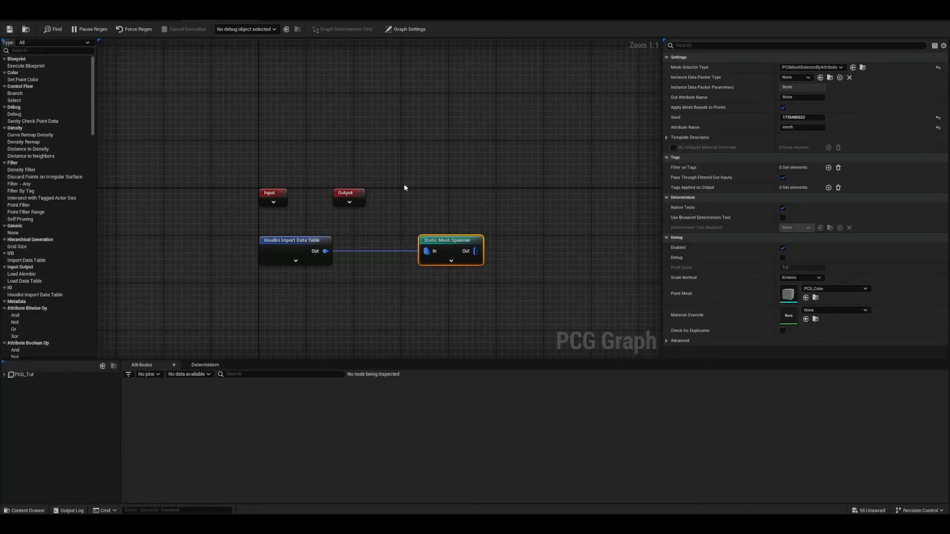
Set the Houdini Import Data Table node's Meshes Index [0] to SM_Cylinder.
left_click(295, 239)
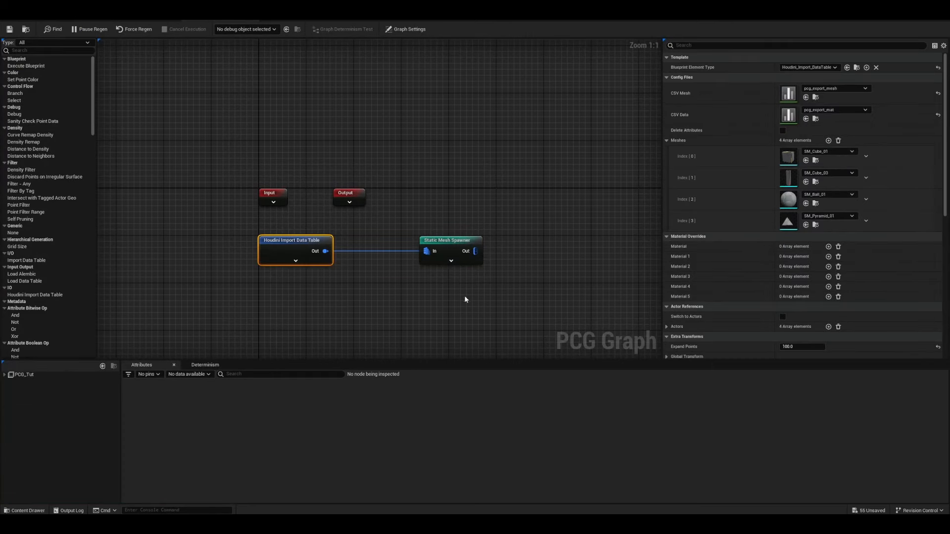
left_click(451, 240)
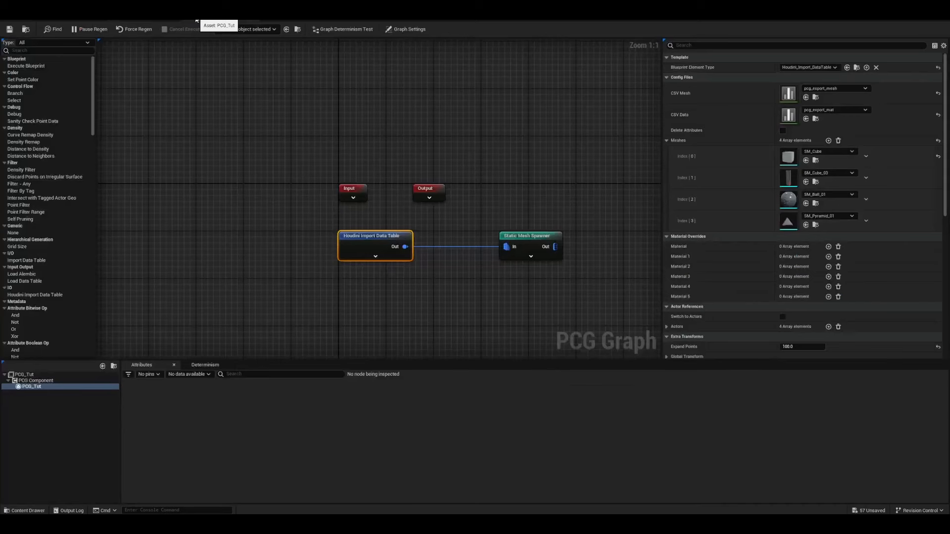
left_click(851, 151)
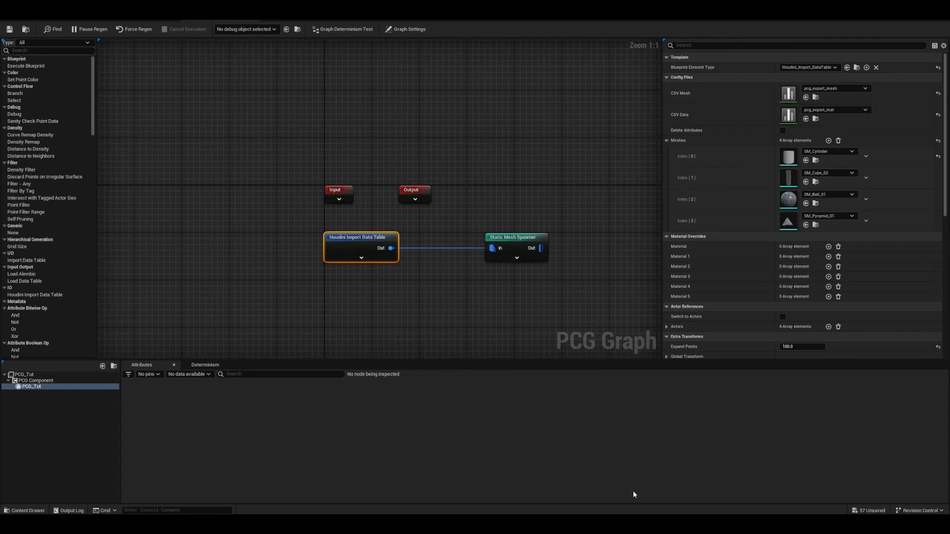
Add two entries to the first Material Overrides list and switch to Houdini.
left_click(828, 246)
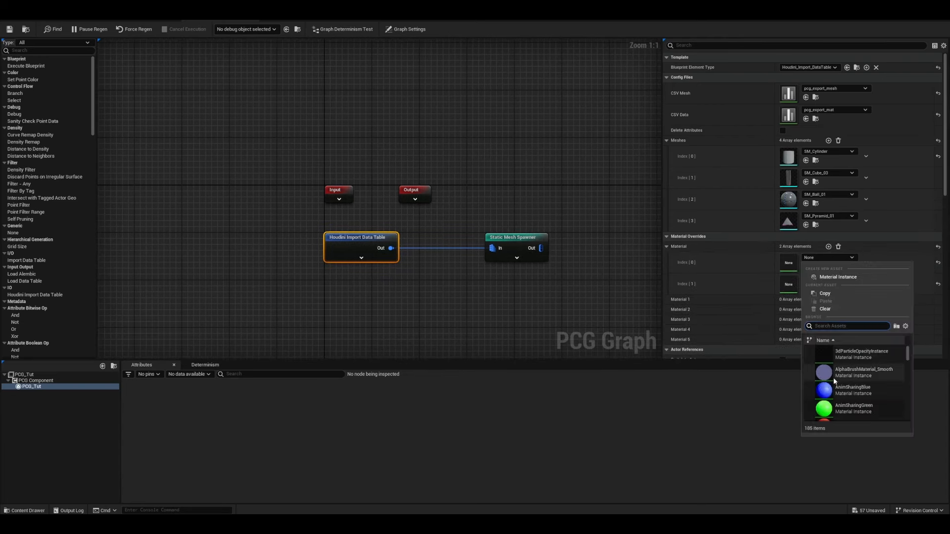
left_click(852, 389)
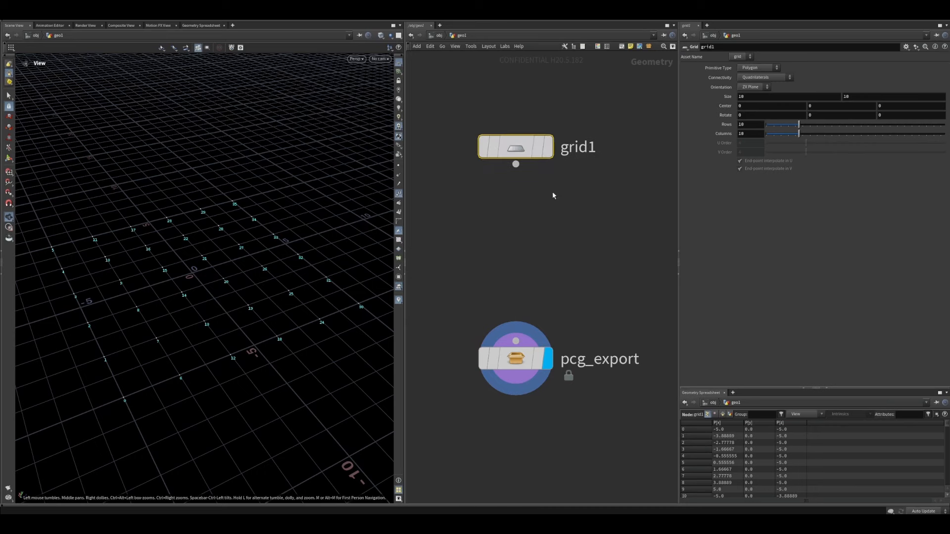
Chain an Add node keeping only points and Attribute Create nodes named mesh into pcg_export.
key("Tab")
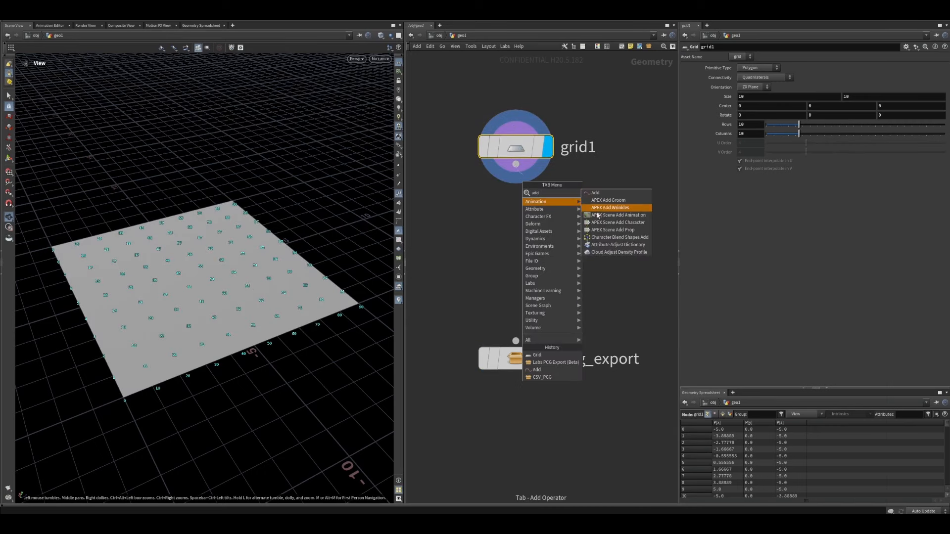
left_click(596, 193)
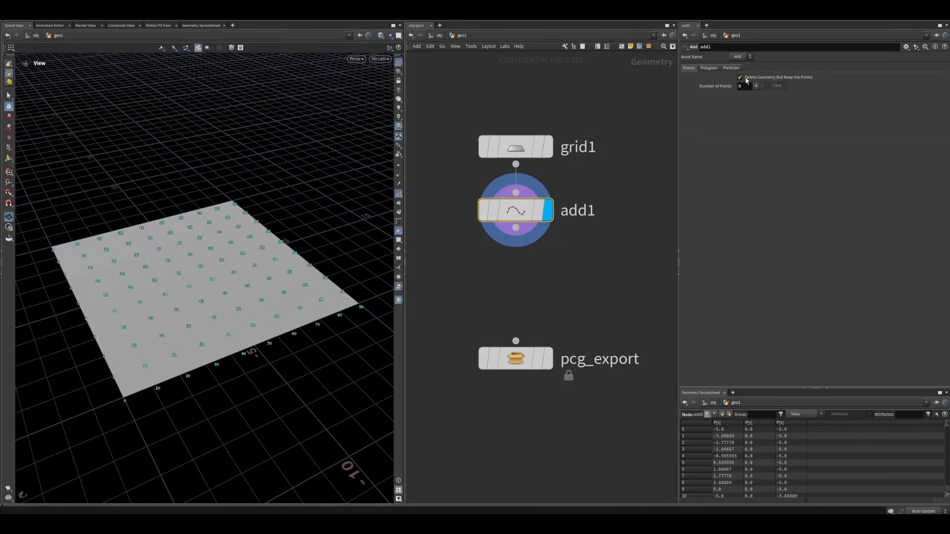
key("Tab")
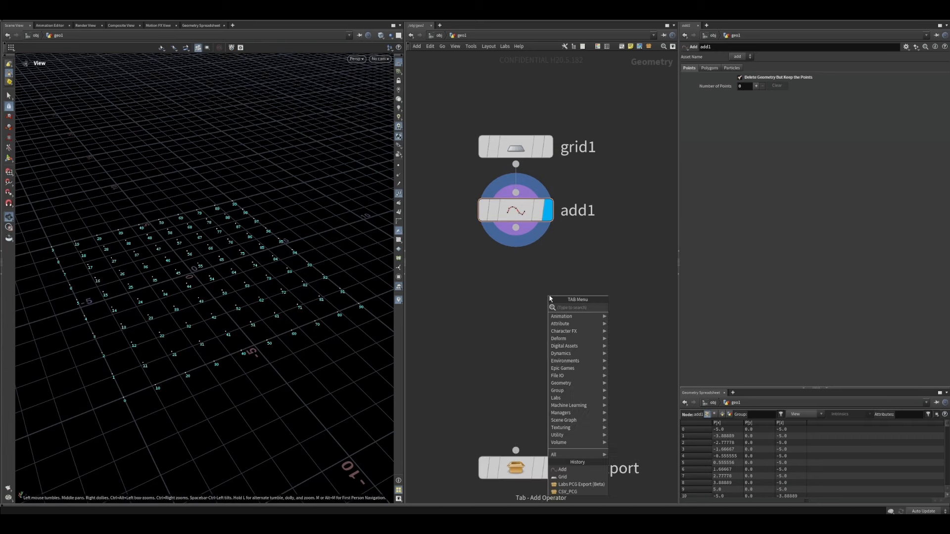
type("a")
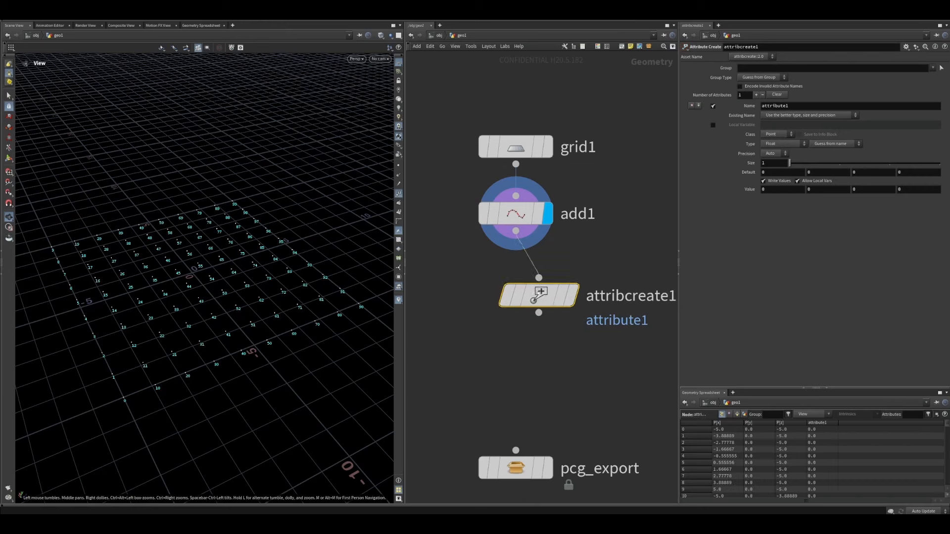
left_click(848, 106)
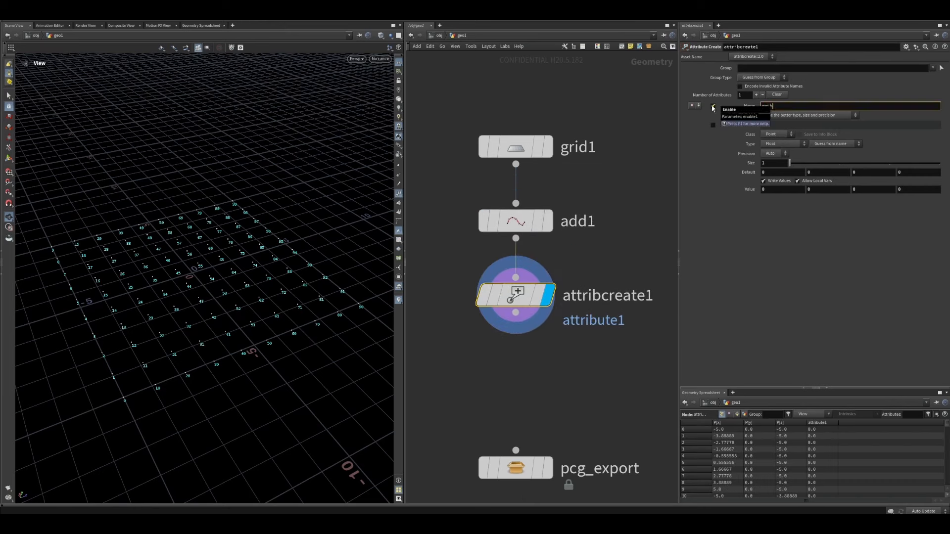
type("mesh")
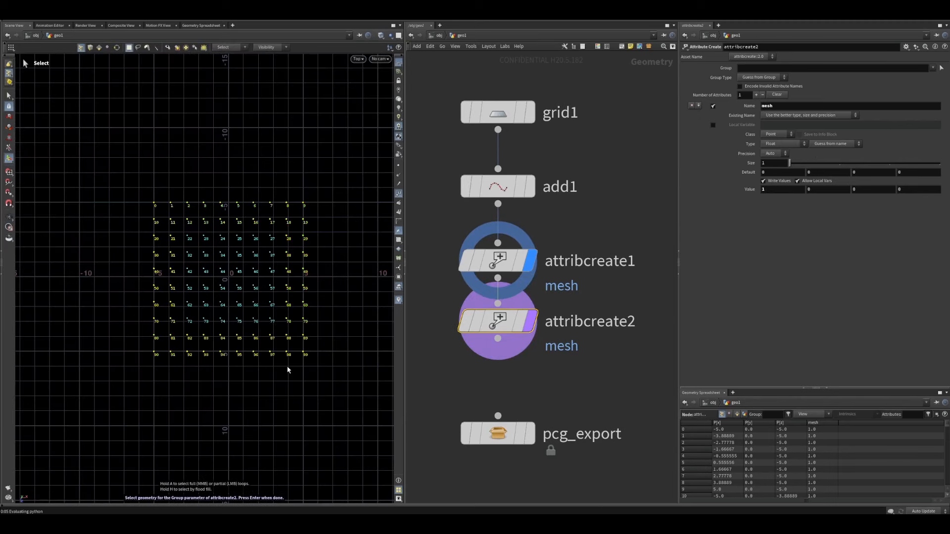
left_click(497, 433)
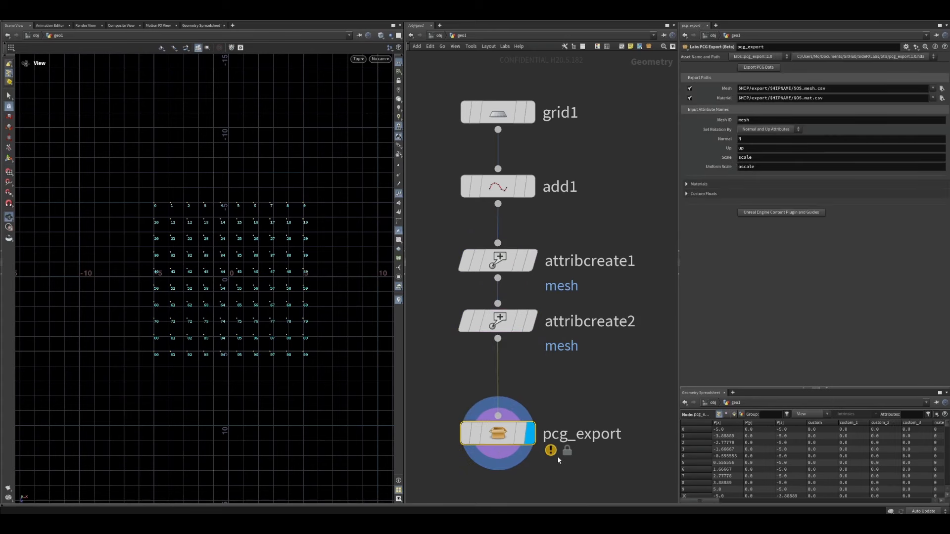
mouse_move(762, 135)
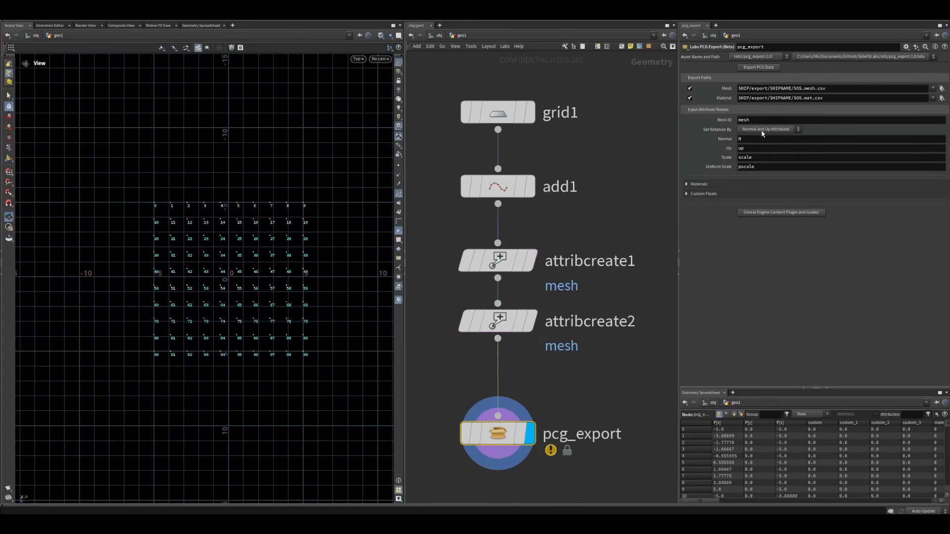
Add an Attribute Create node defining a Vector attribute up with value 0, 1, 0.
key("tab")
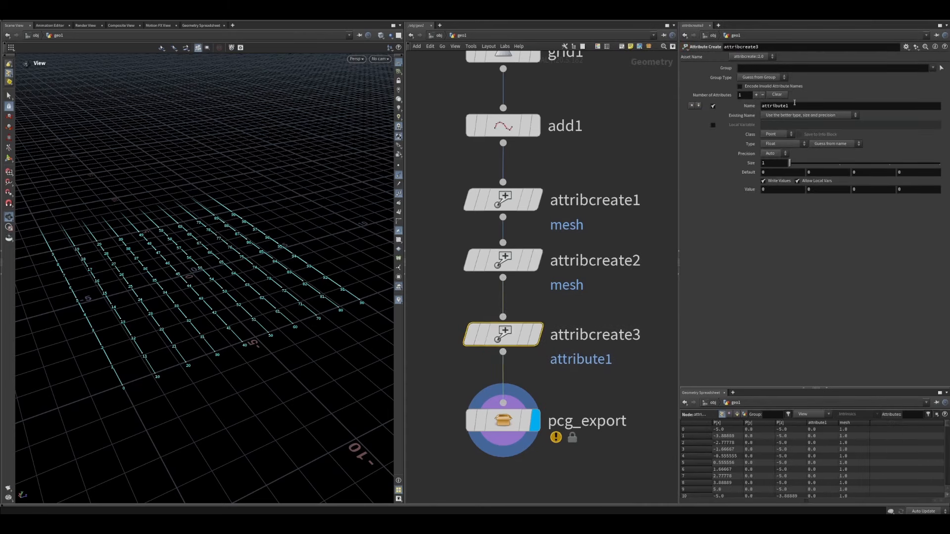
type("up")
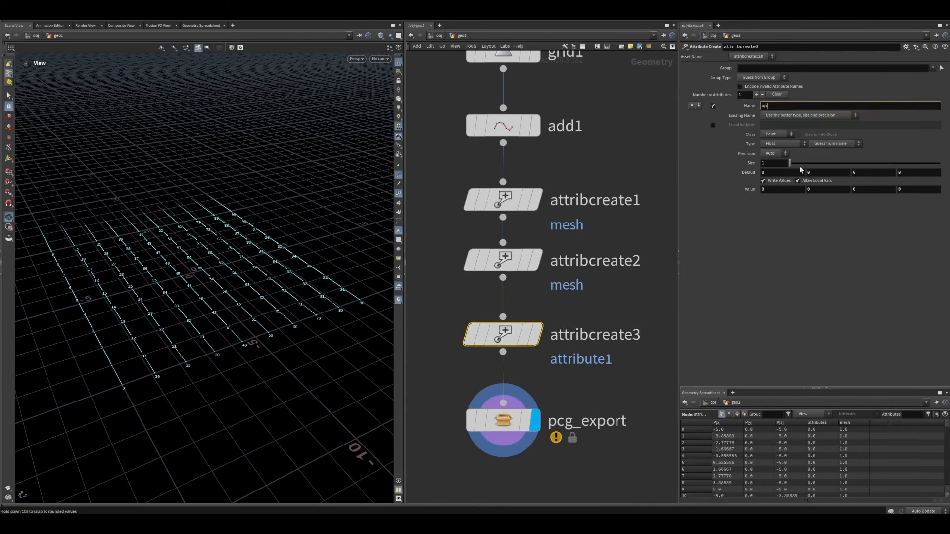
left_click(780, 143)
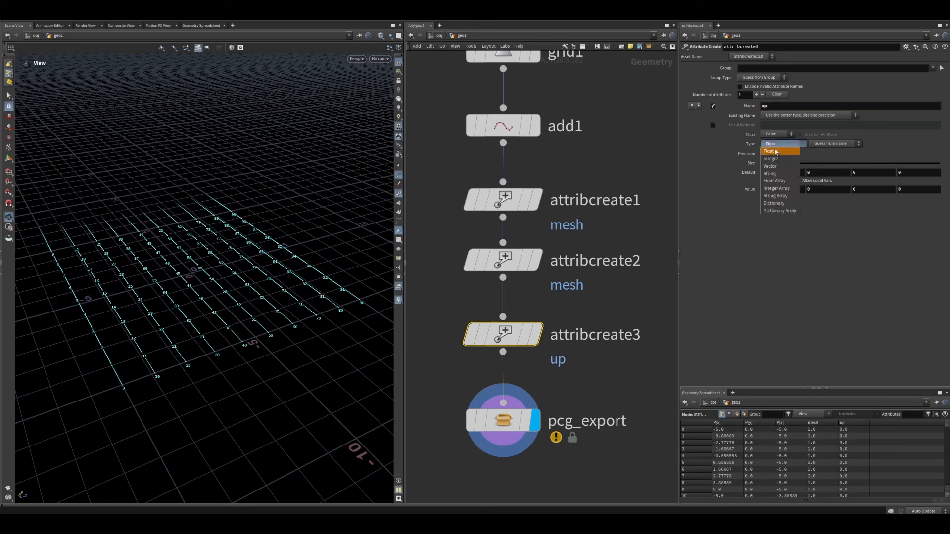
left_click(770, 166)
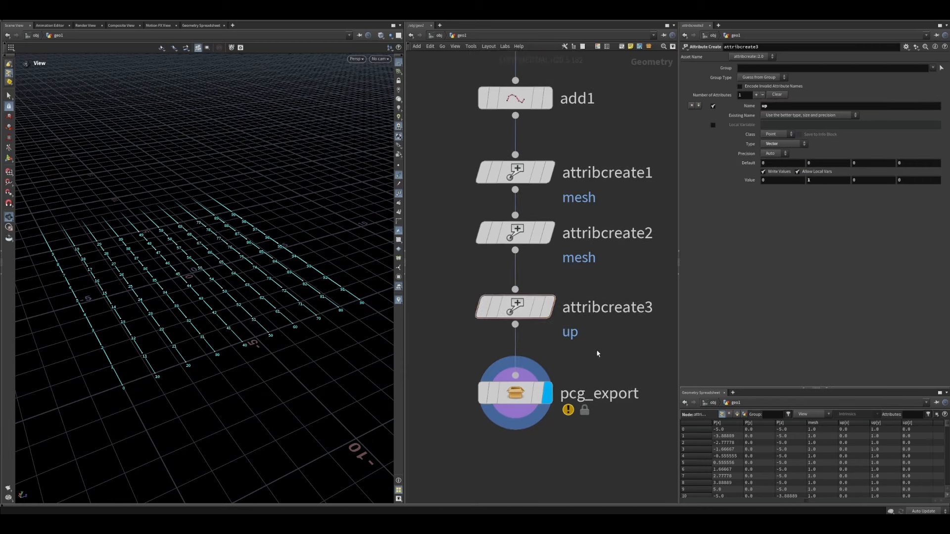
key("Tab")
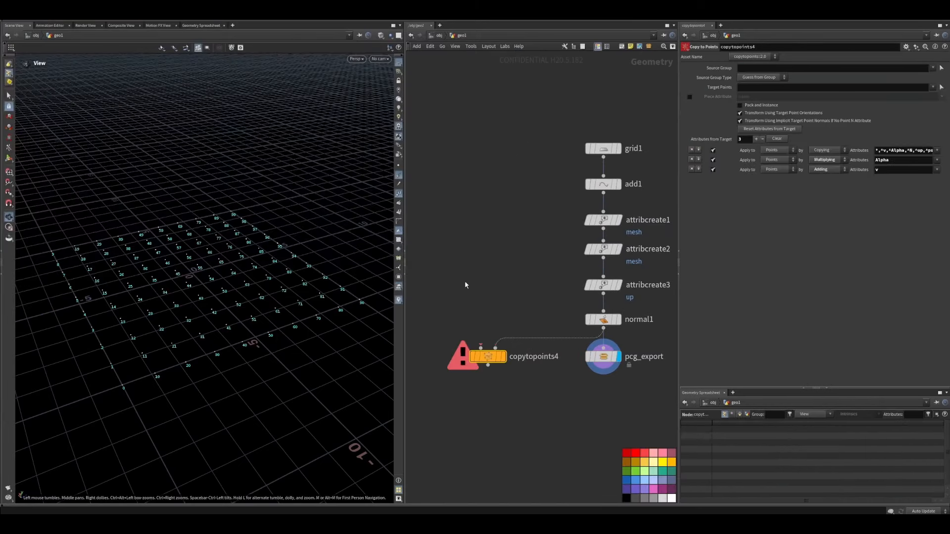
Copy test geometry to the grid points with Piece Attribute mesh and Pack and Instance enabled.
key("tab")
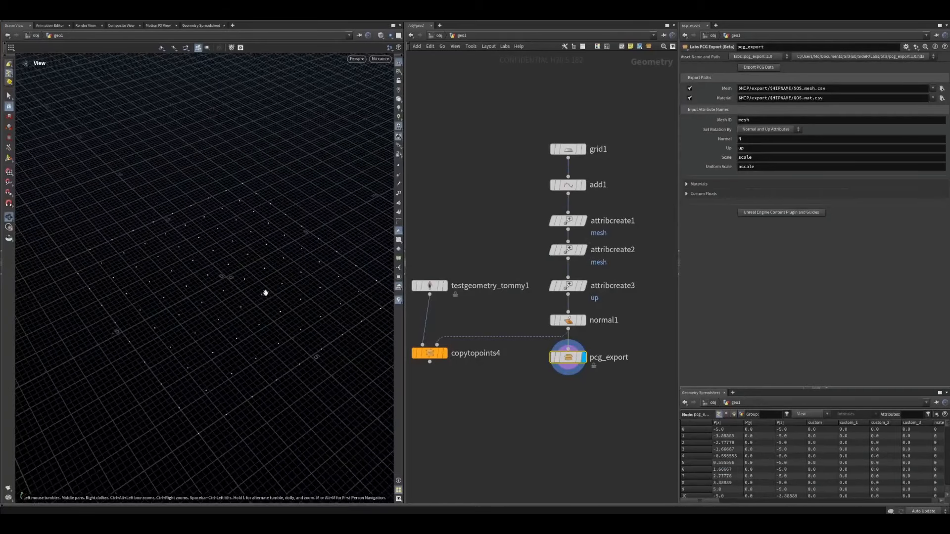
left_click(429, 354)
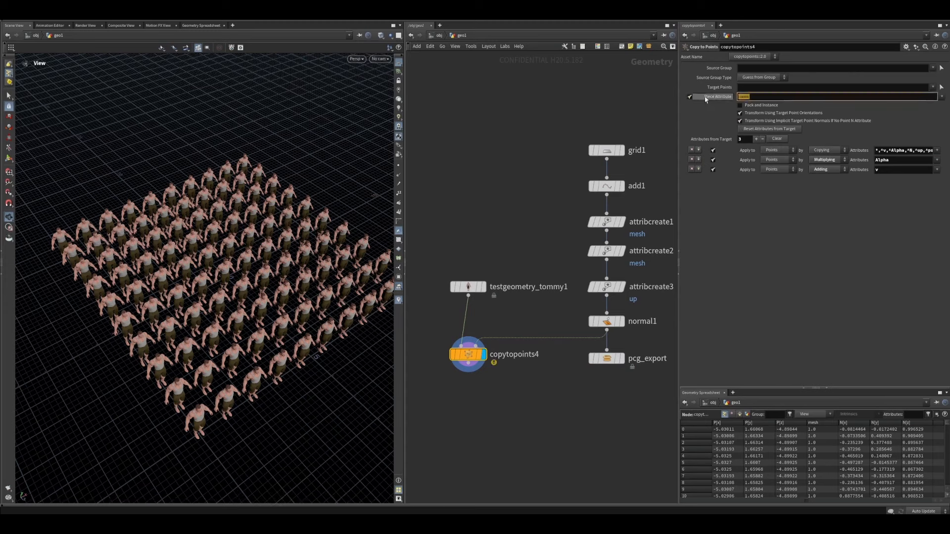
type("mesh")
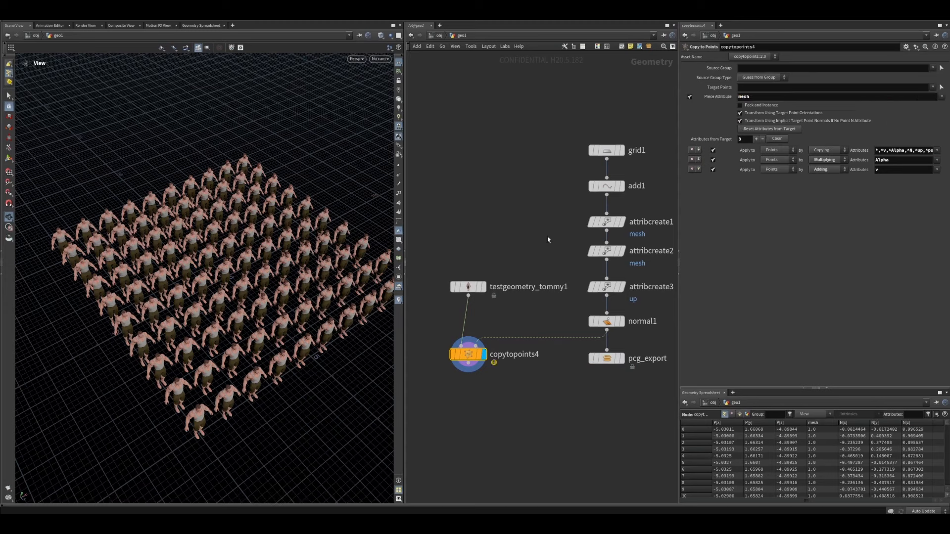
left_click(468, 286)
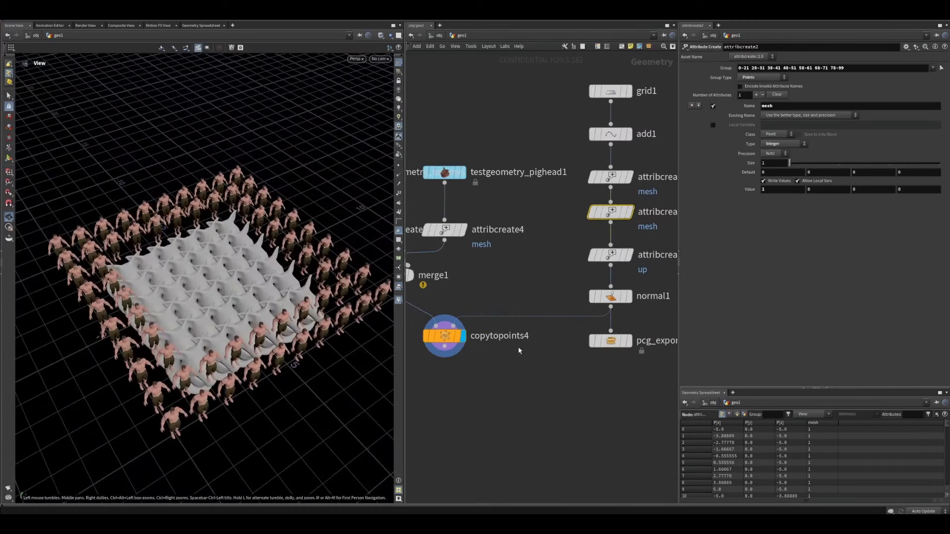
left_click(443, 335)
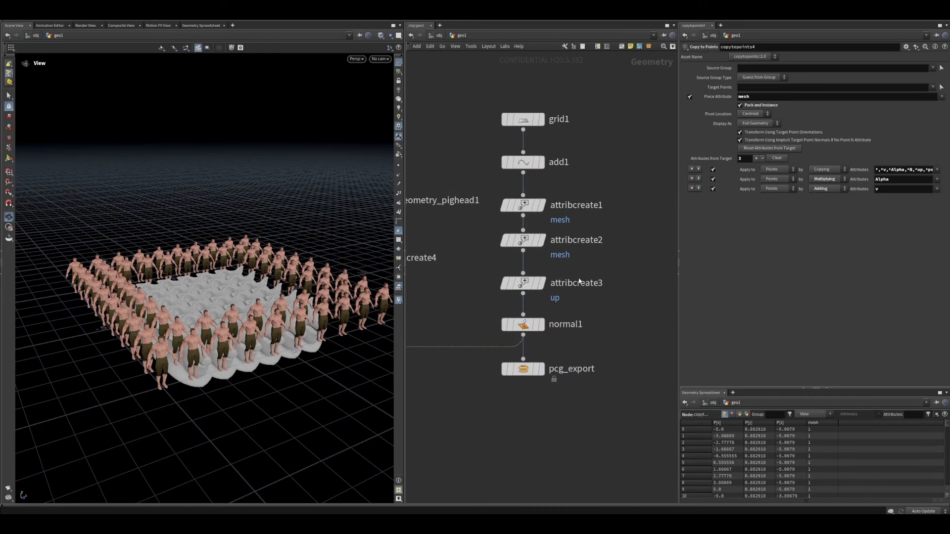
left_click(523, 240)
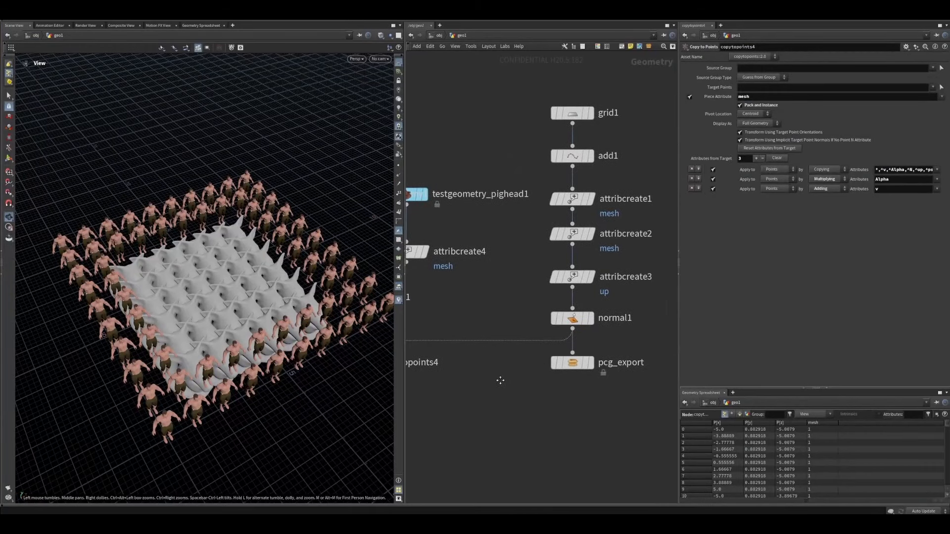
Add an Attribute Create node defining an integer material attribute valued -1.
key("Tab")
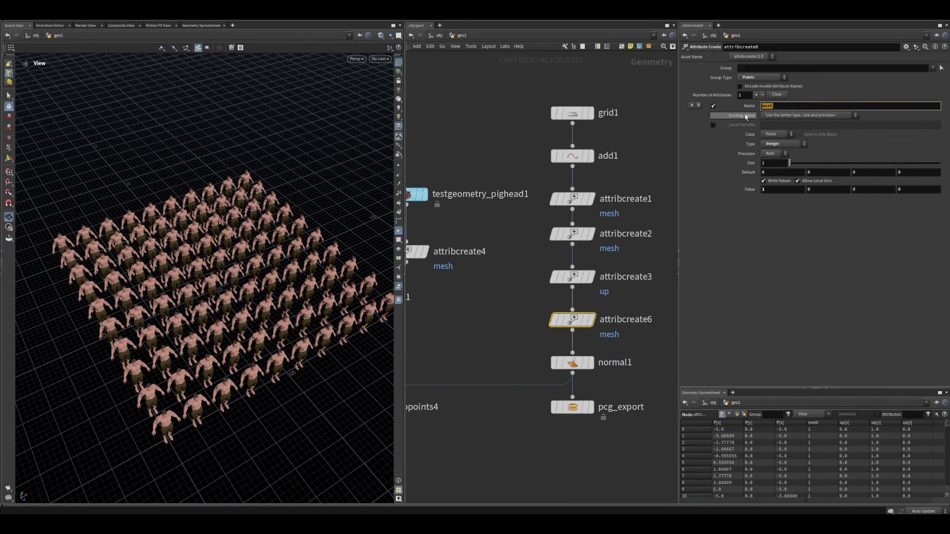
type("material")
left_click(782, 189)
type("-1")
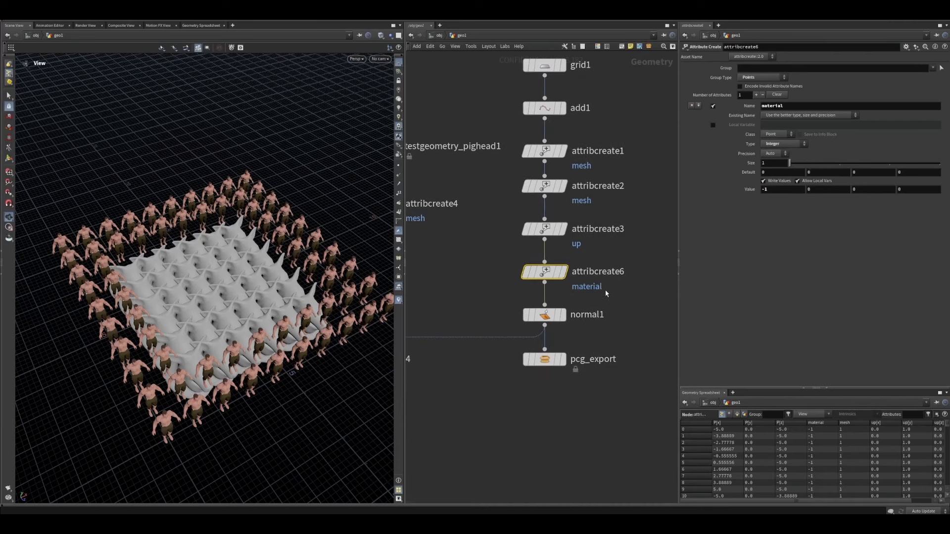
mouse_move(515, 266)
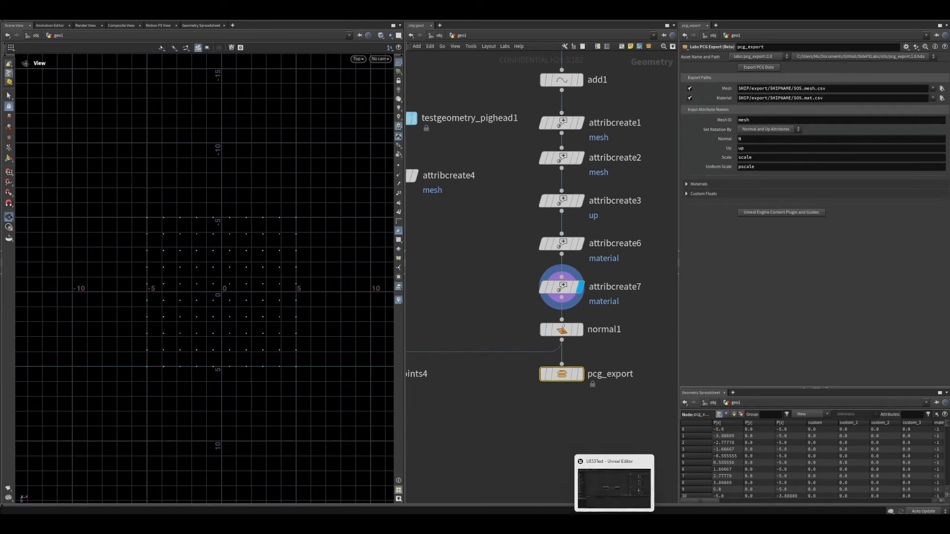
Enable By Attribute material overrides on the Static Mesh Spawner reading 'material', then select both data tables.
left_click(613, 481)
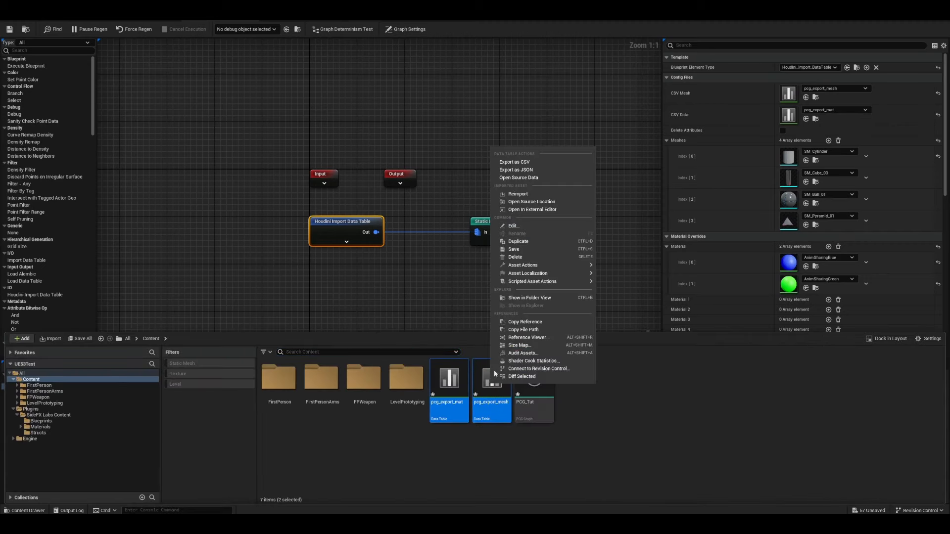
left_click(517, 194)
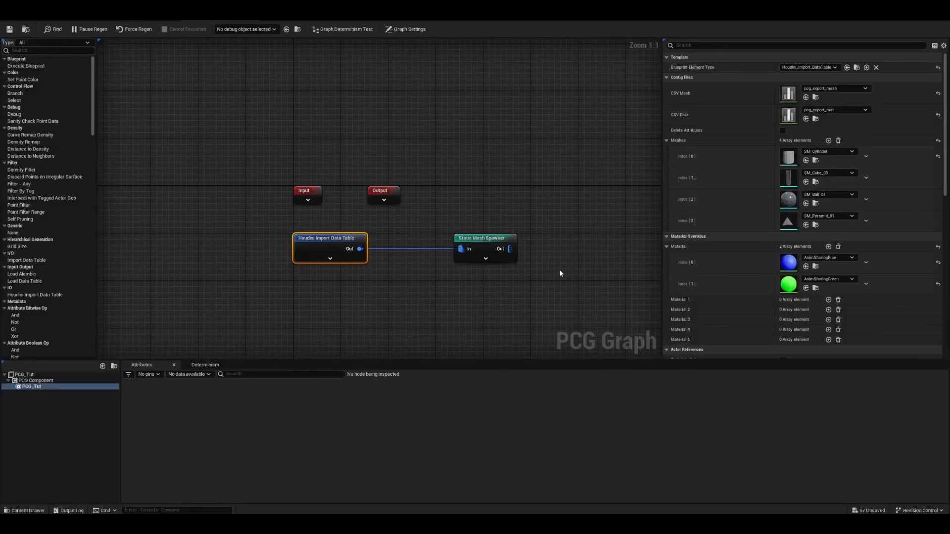
left_click(483, 237)
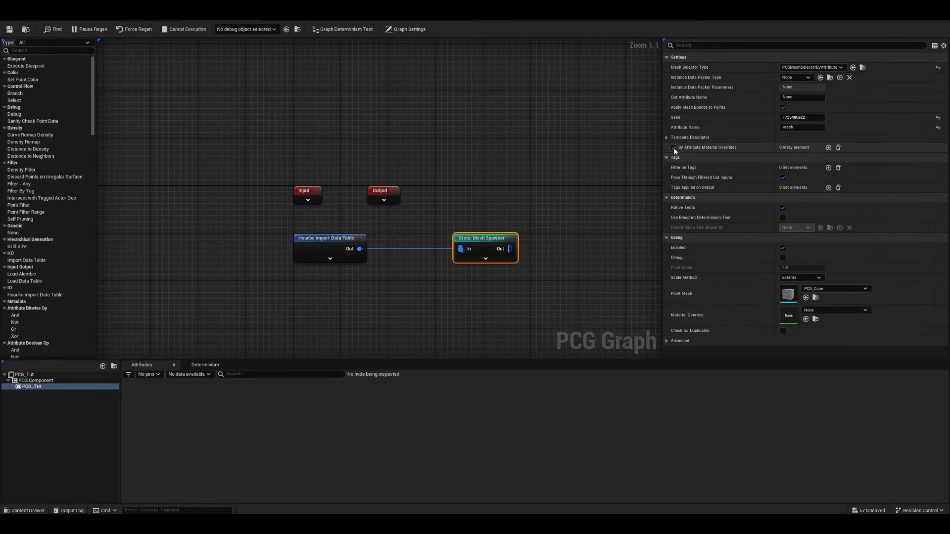
left_click(672, 147)
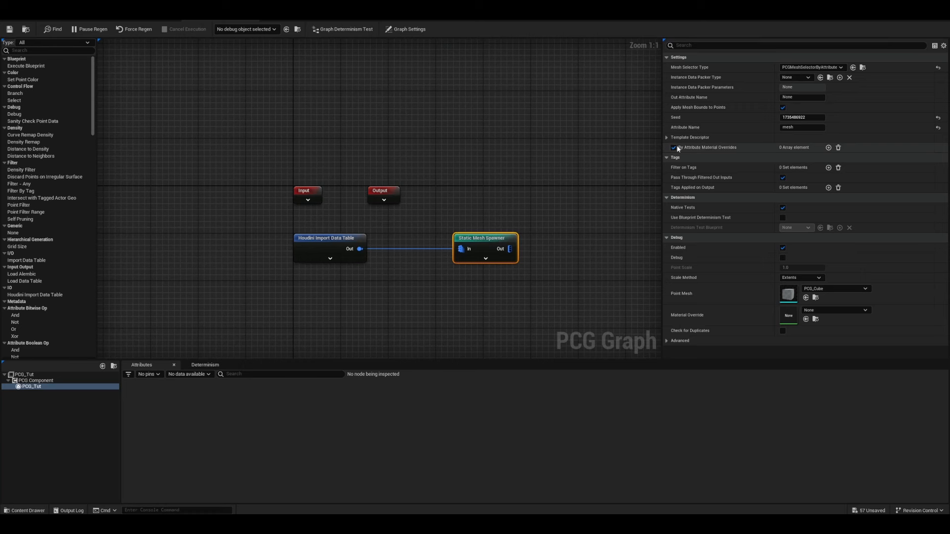
left_click(828, 147)
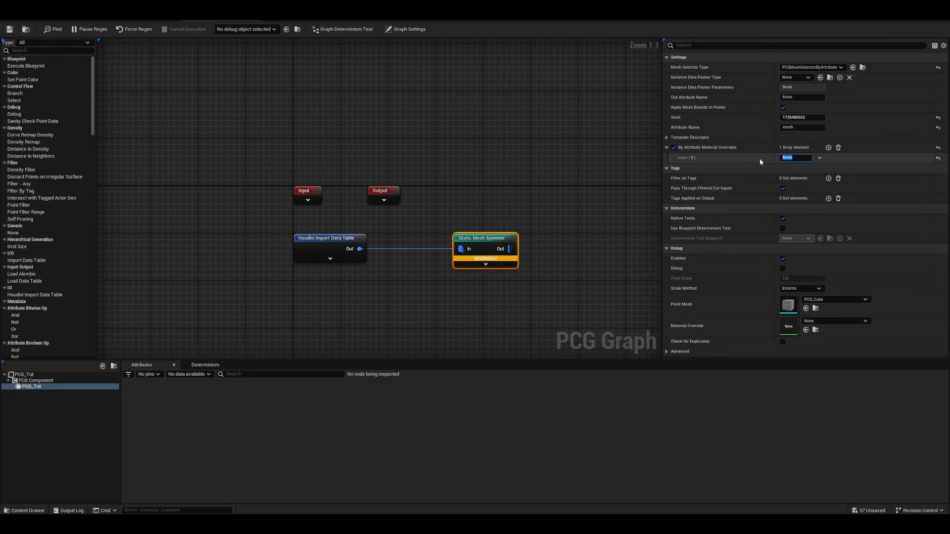
type("material")
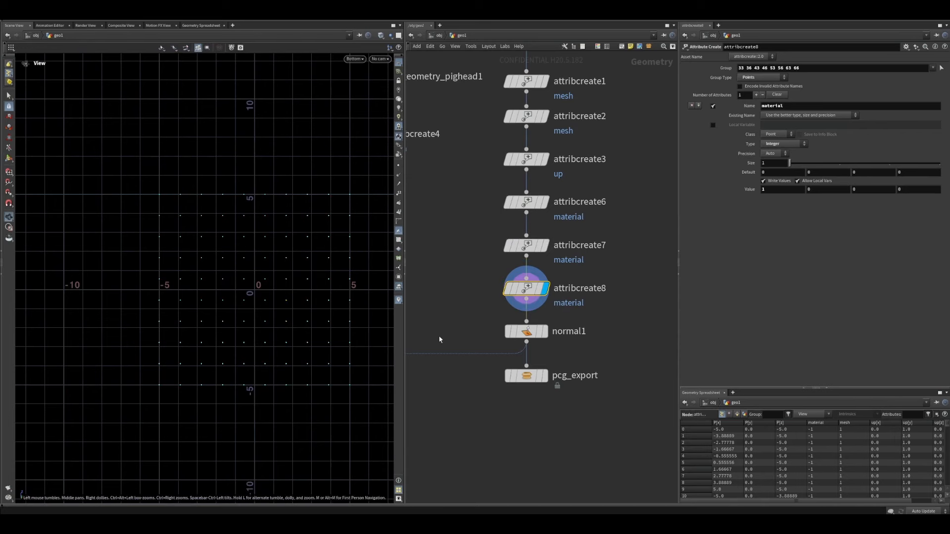
left_click(525, 375)
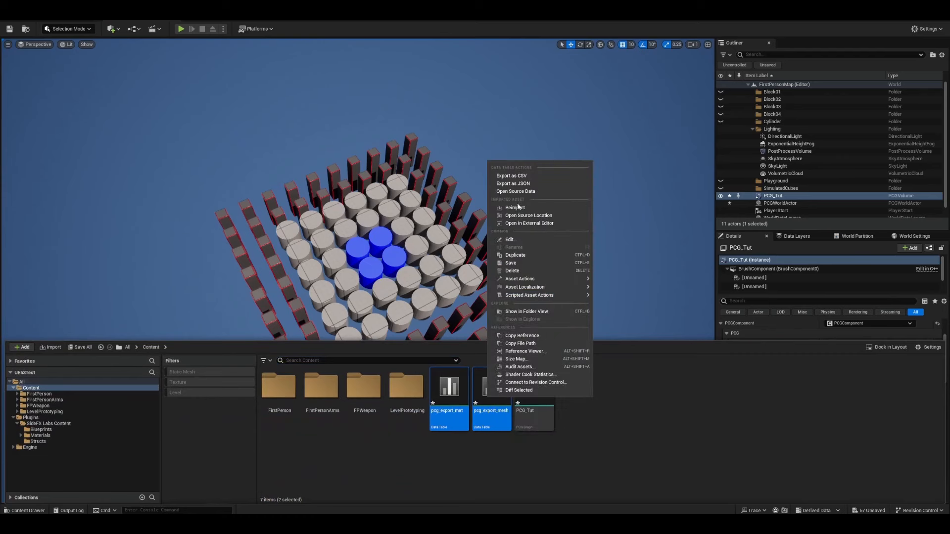
Reimport both exported data tables and review the import node's meshes and material overrides.
left_click(514, 207)
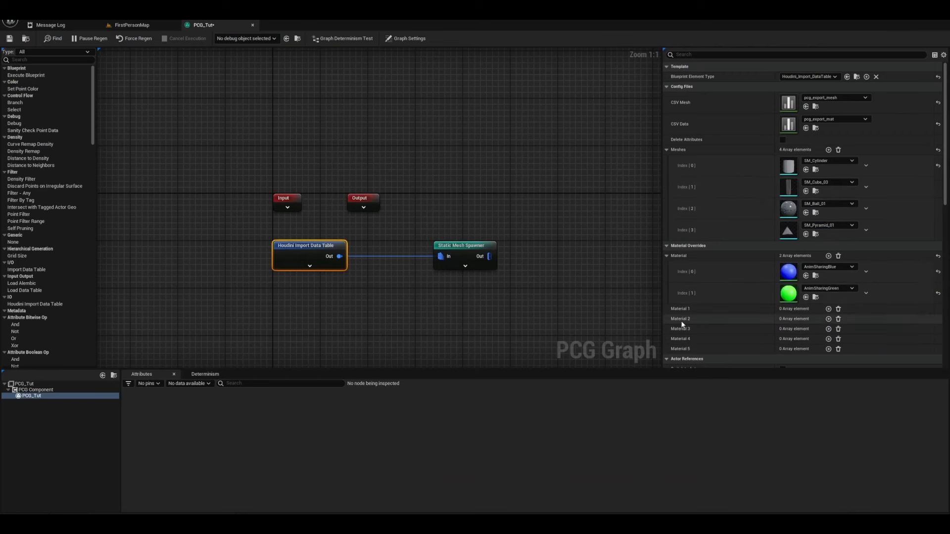
scroll("down", 3)
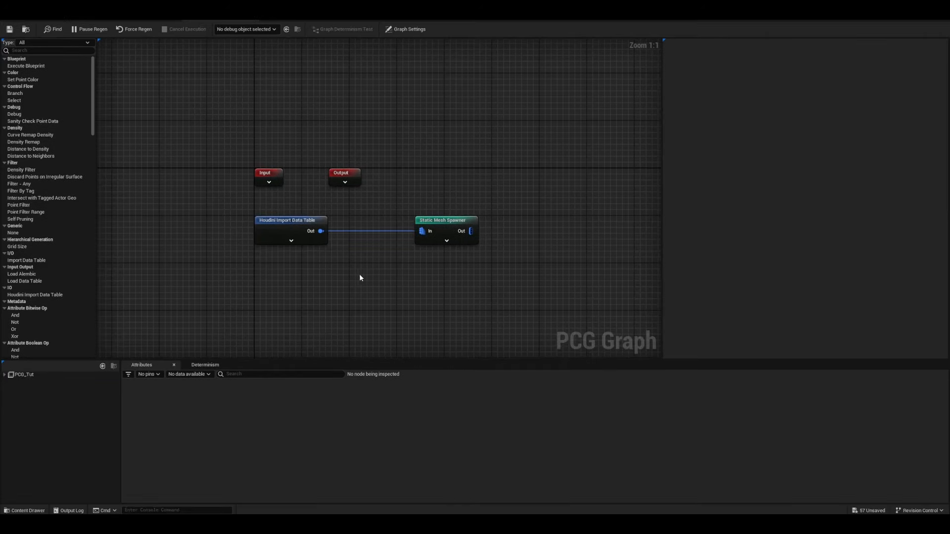
Add a Spawn Actor node from the import node's Out pin with Spawn Attribute set to 'mesh'.
left_click_drag(321, 231, 394, 285)
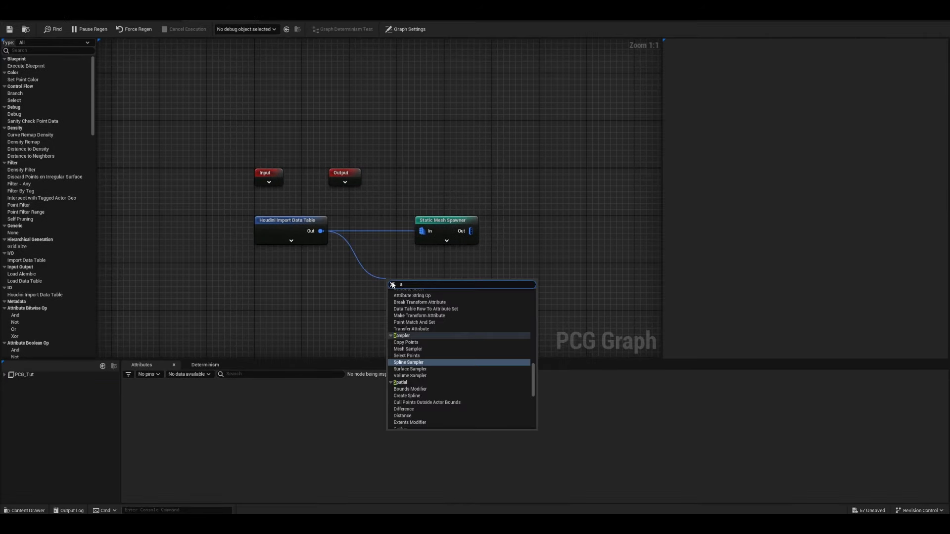
type("spawn")
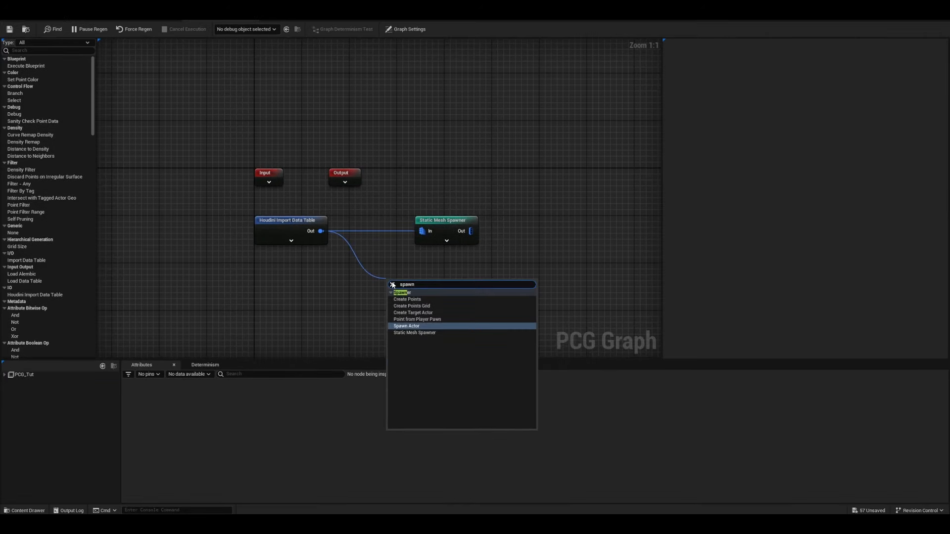
left_click(406, 326)
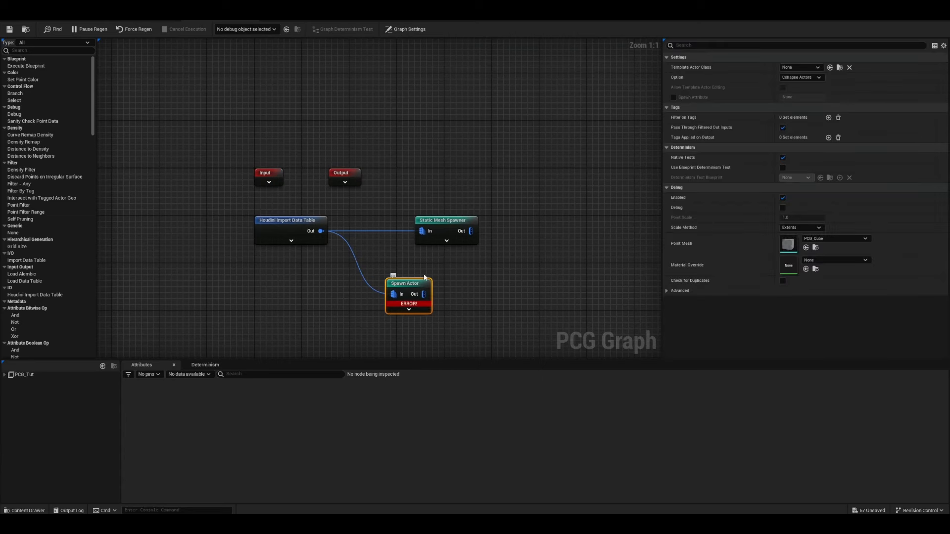
left_click_drag(404, 283, 437, 262)
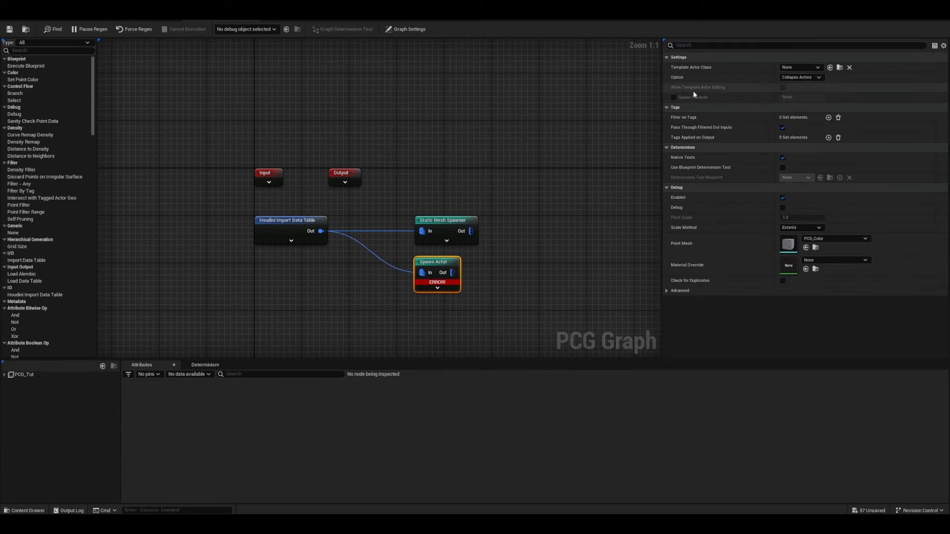
left_click(673, 97)
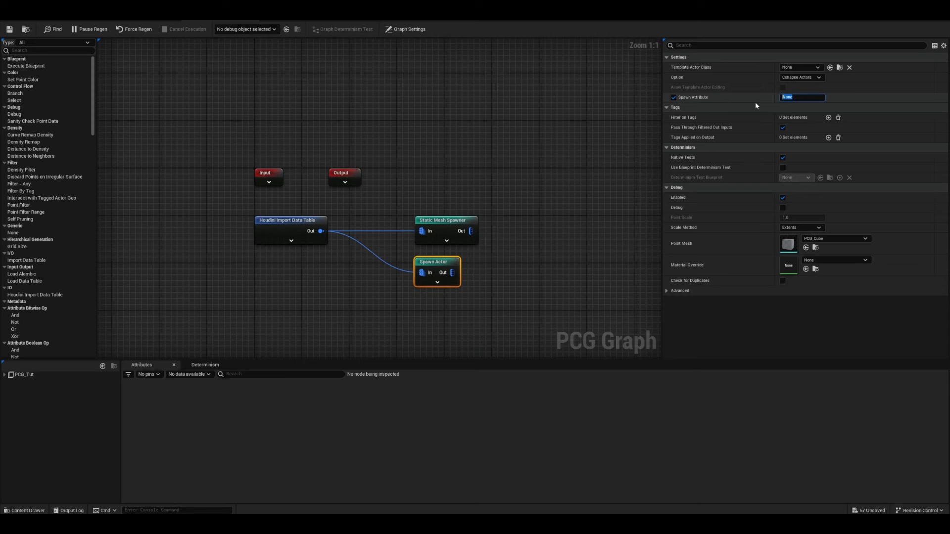
type("mesh")
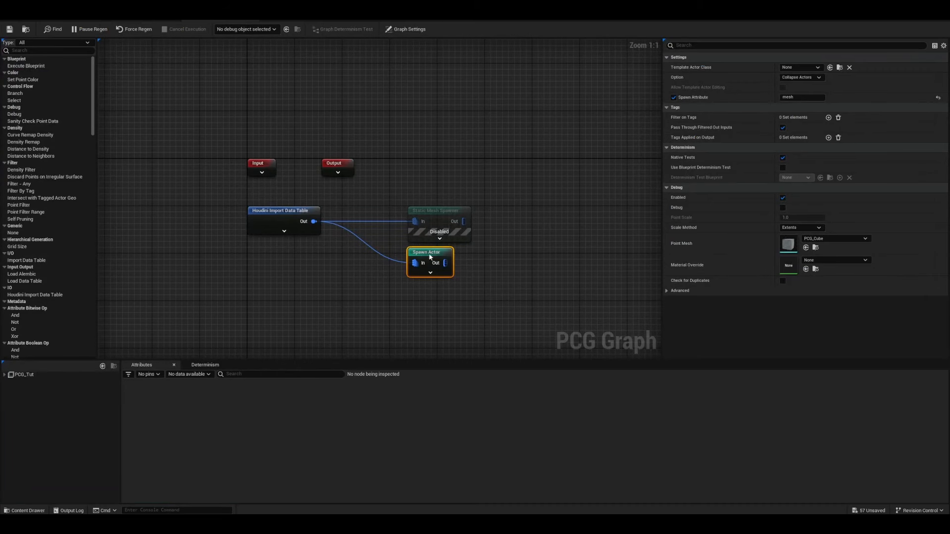
On the Houdini Import Data Table node, collapse Meshes and enable Switch to Actors.
left_click(283, 210)
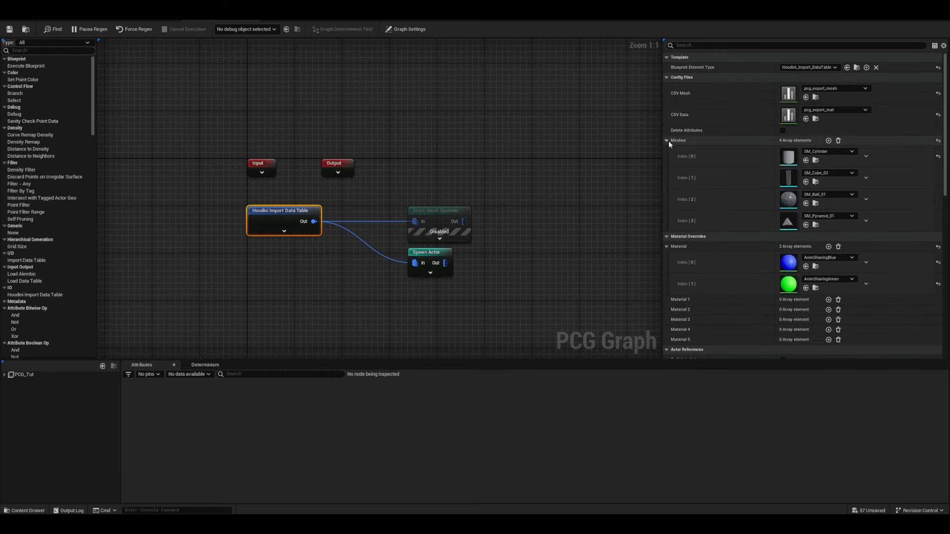
left_click(667, 140)
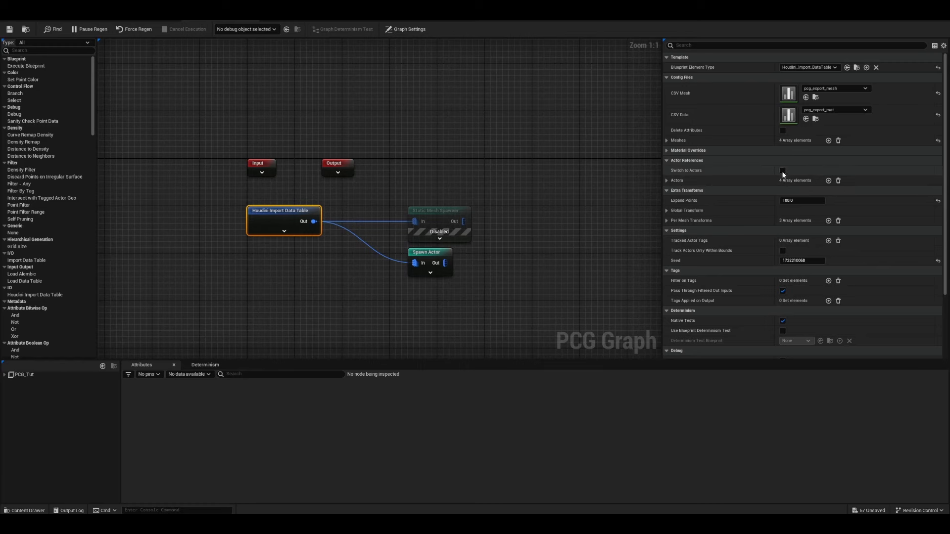
left_click(782, 171)
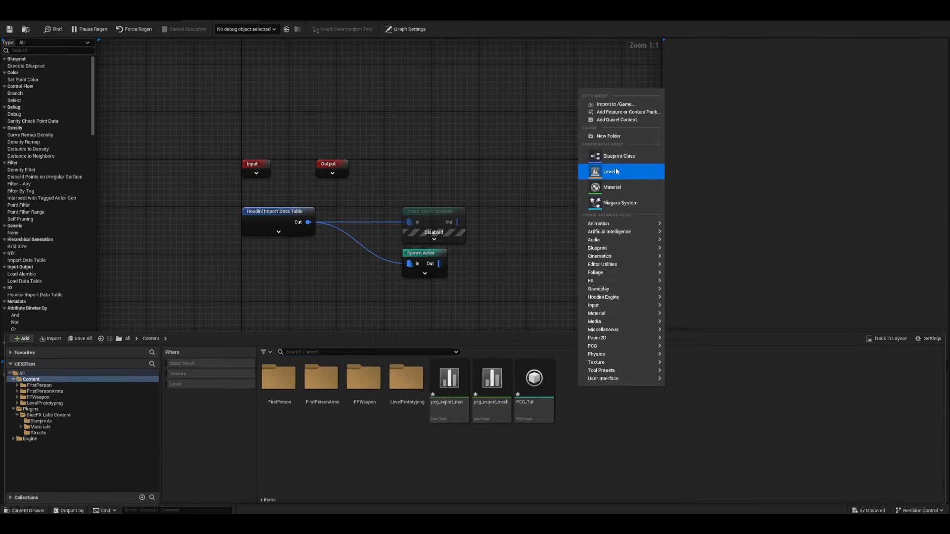
Create blueprint BP_Actor0 with a StaticMesh component using SM_ChamferCube and M_Solid_Blue, then compile.
left_click(618, 155)
type("BP_Actor")
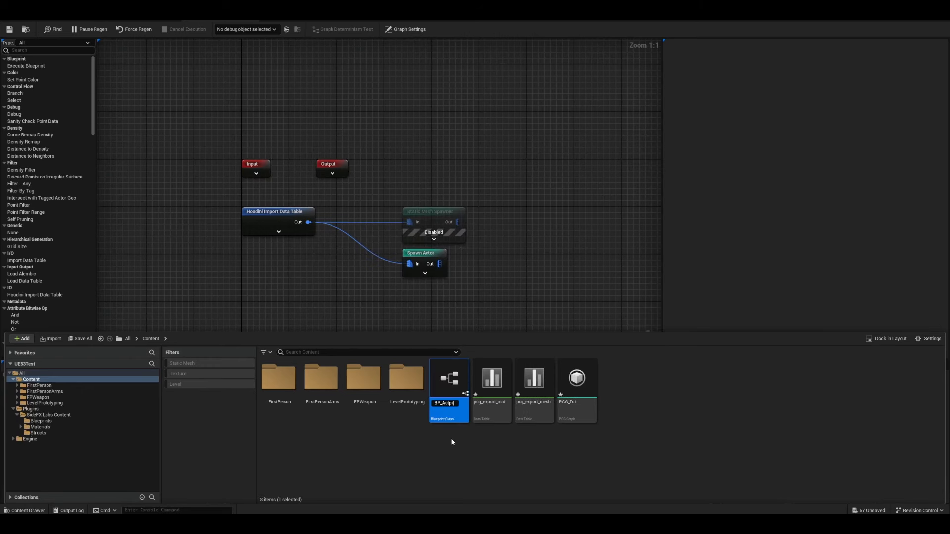
double_click(448, 378)
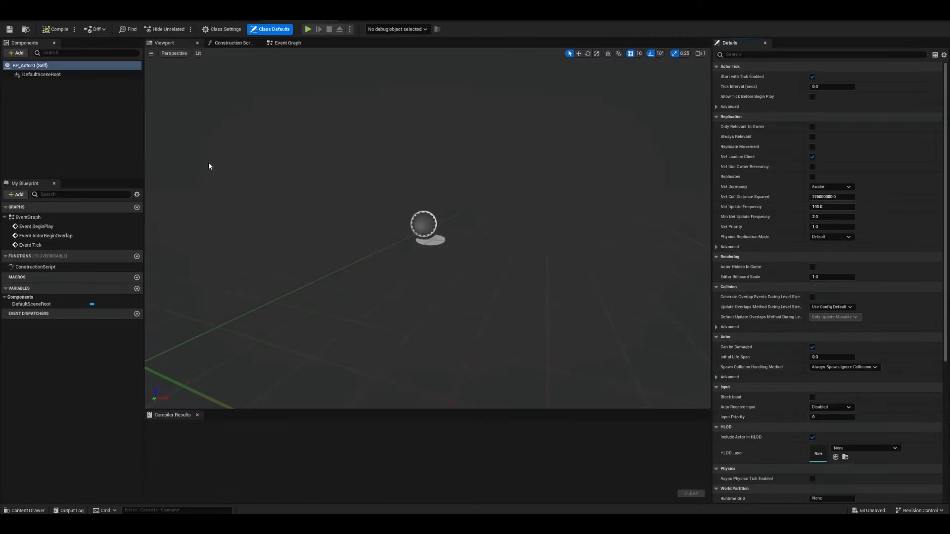
left_click(16, 53)
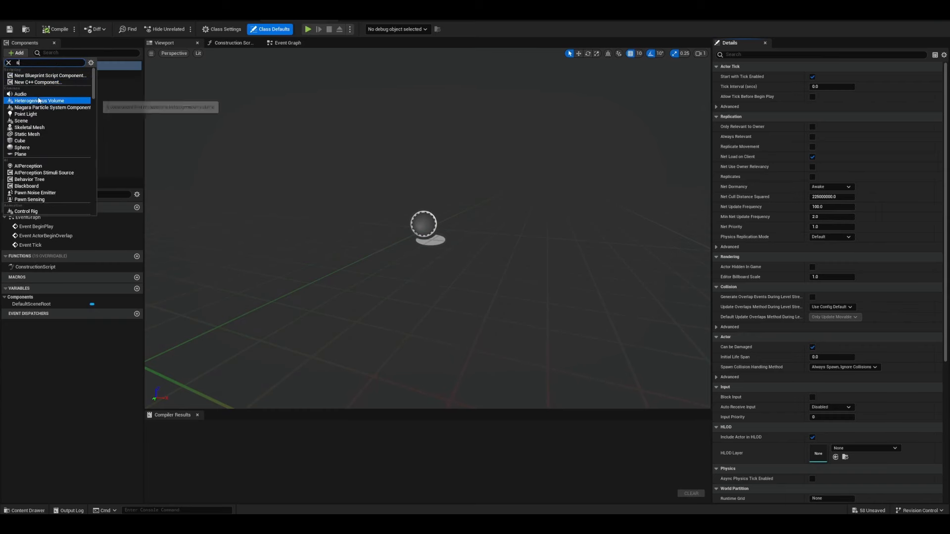
type("sta")
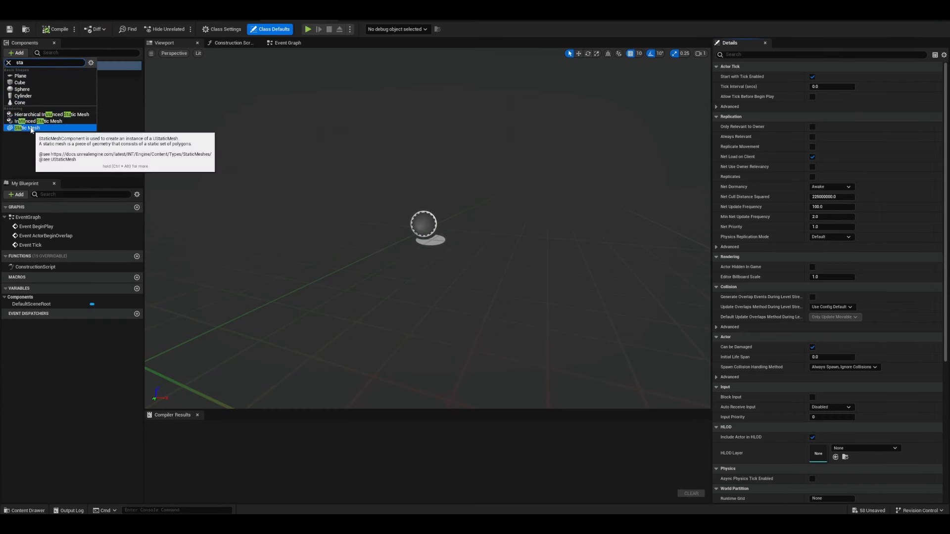
left_click(26, 128)
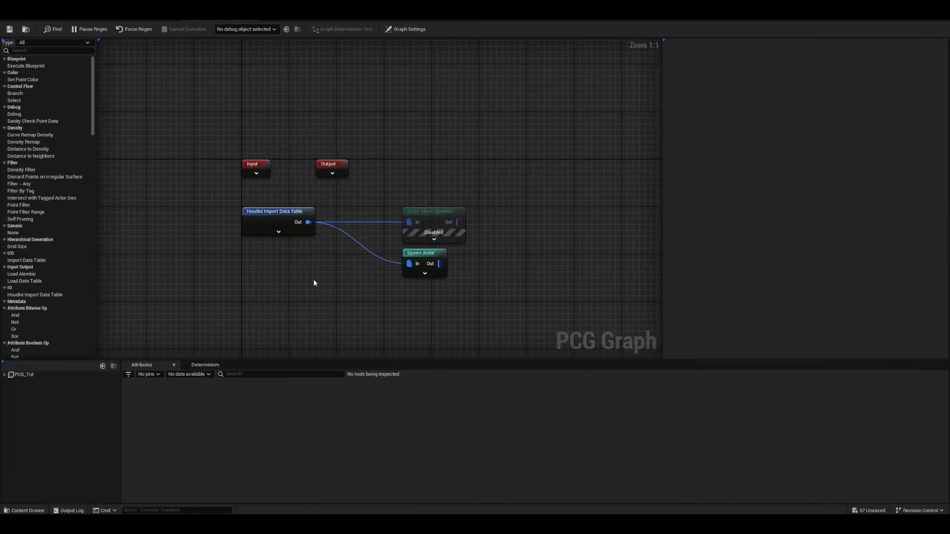
left_click(278, 211)
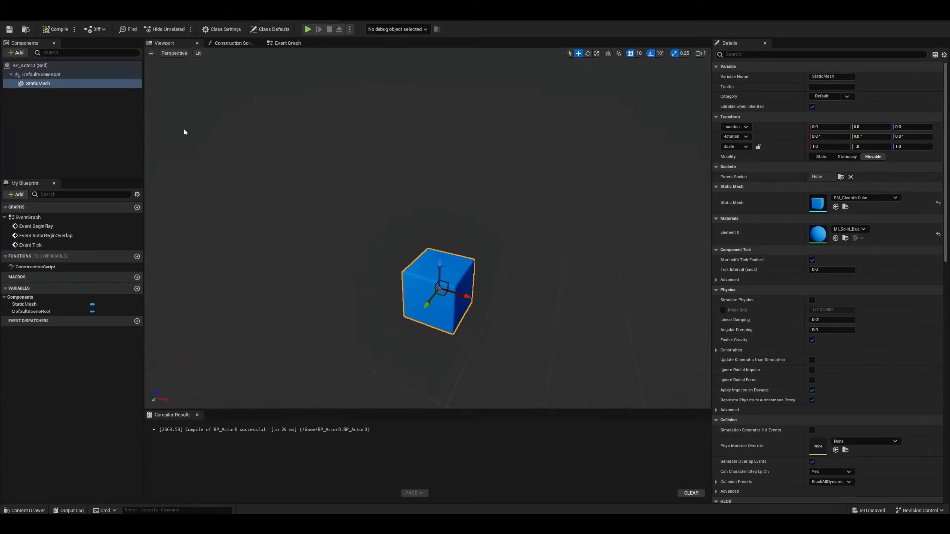
Add a Sphere component to the blueprint, then set the PCG_Tut seed to 125.
left_click(17, 53)
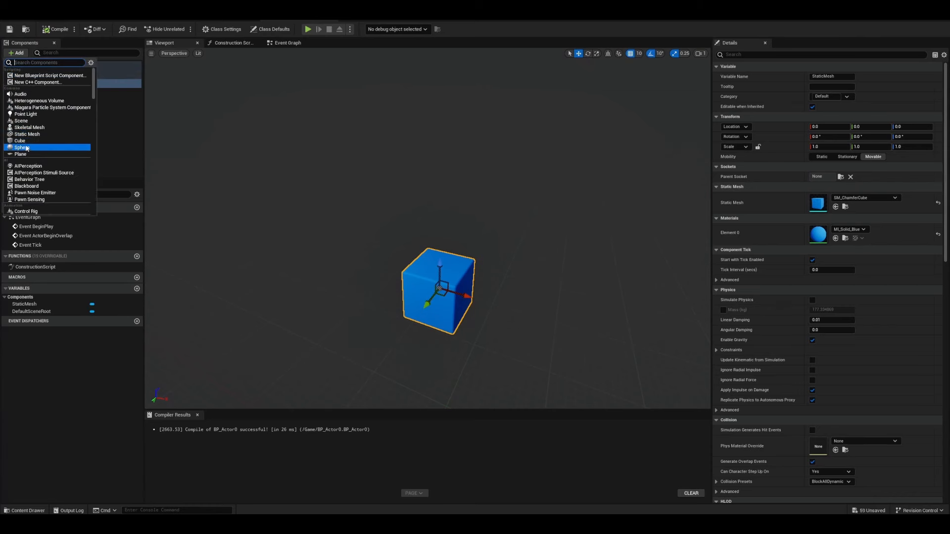
left_click(22, 147)
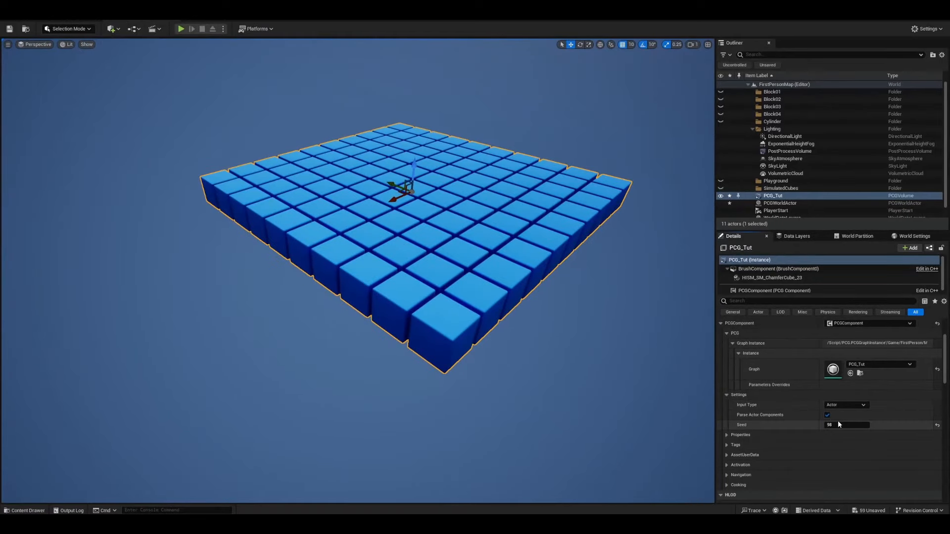
type("125")
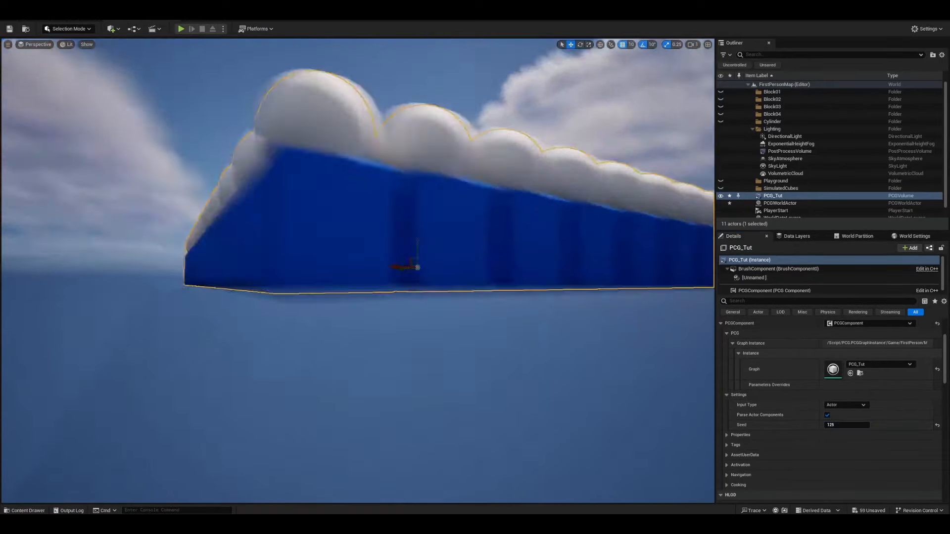